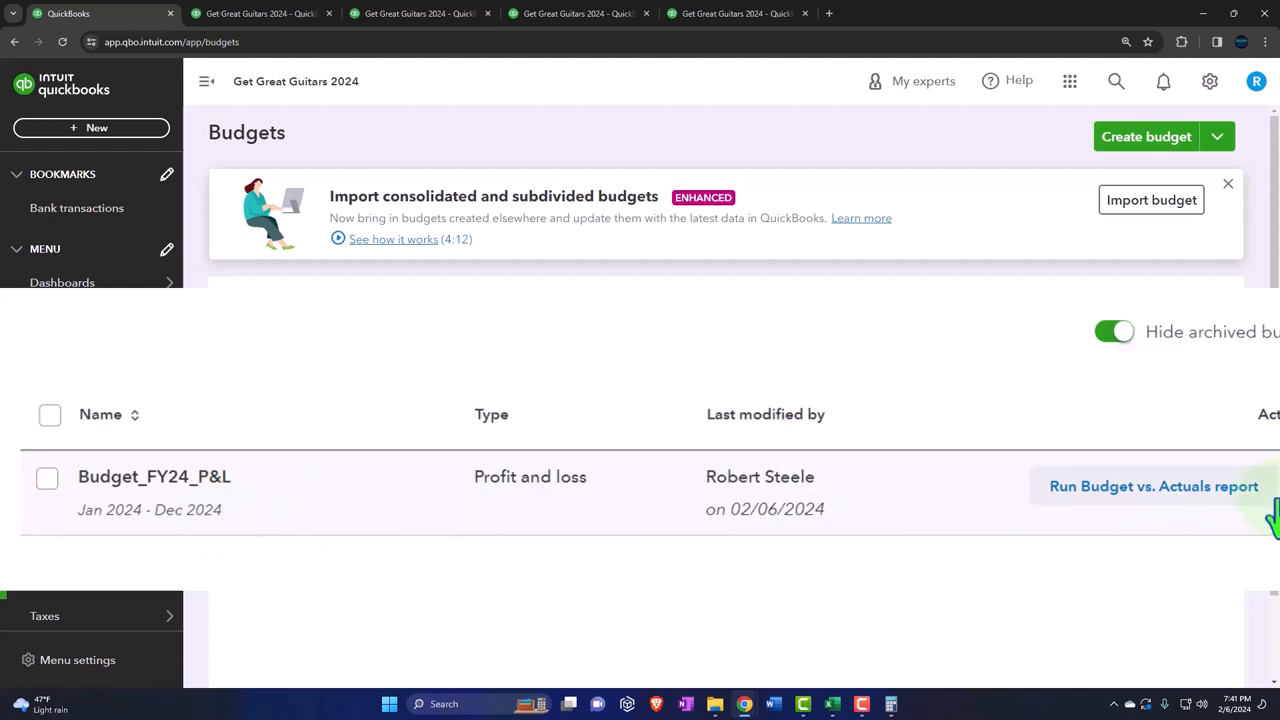
Open the Budget_FY24_P&L budget from the Budgets list
click(1272, 512)
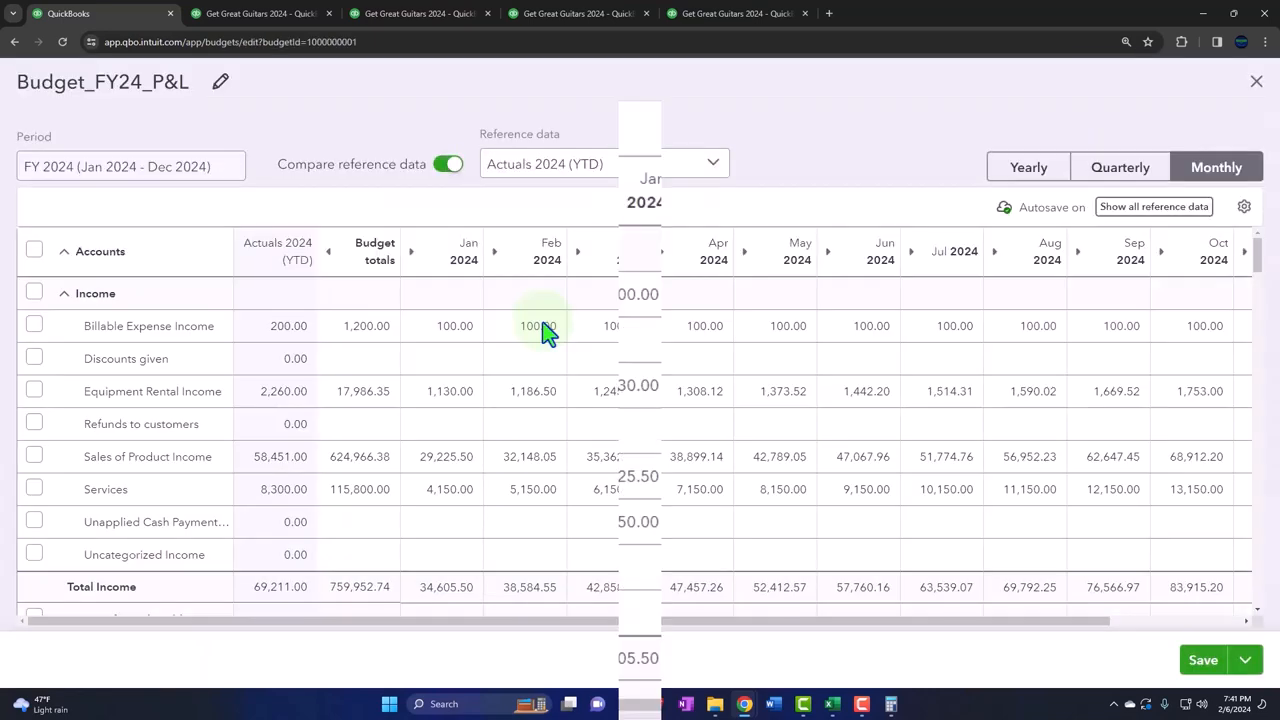
scroll(down, 3)
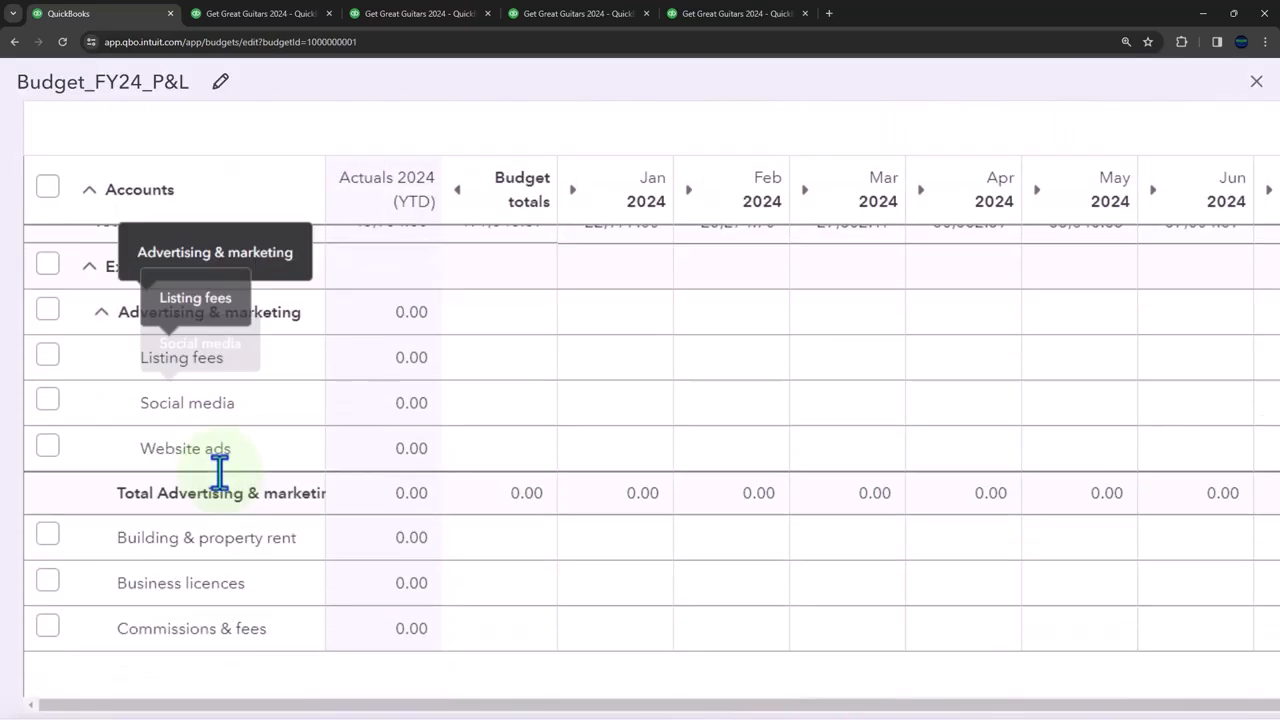
scroll(down, 3)
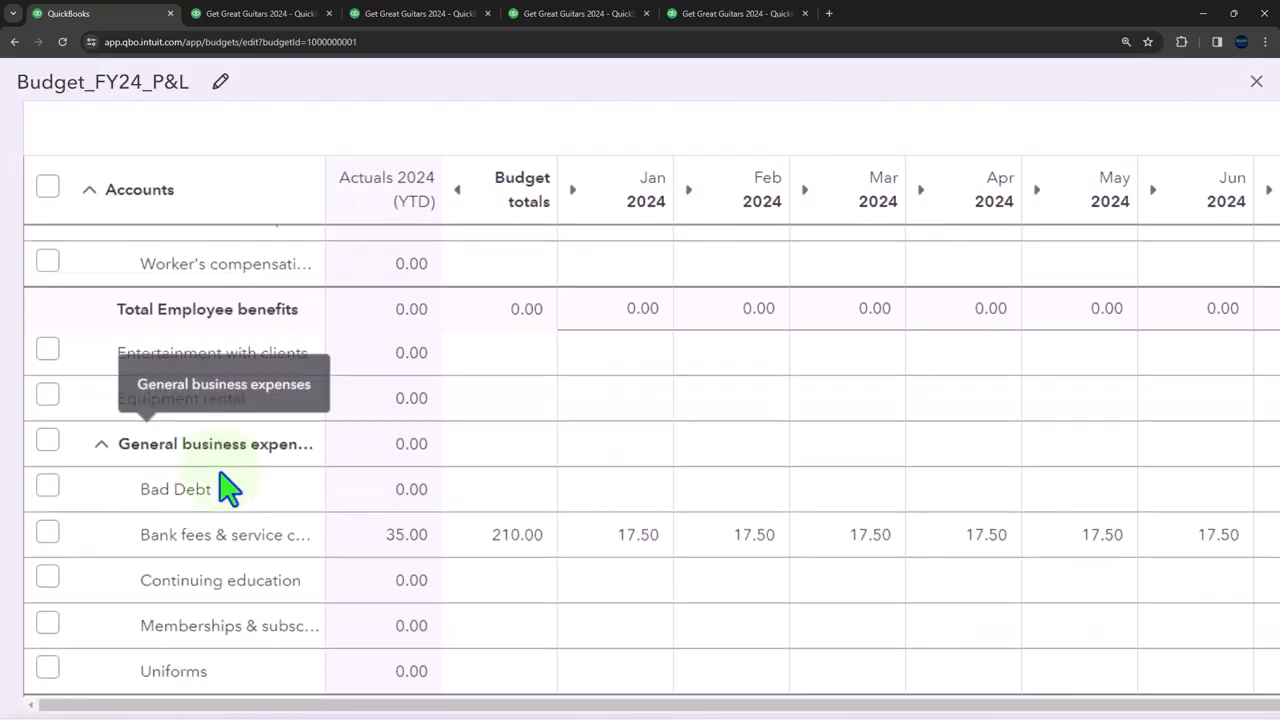
scroll(down, 3)
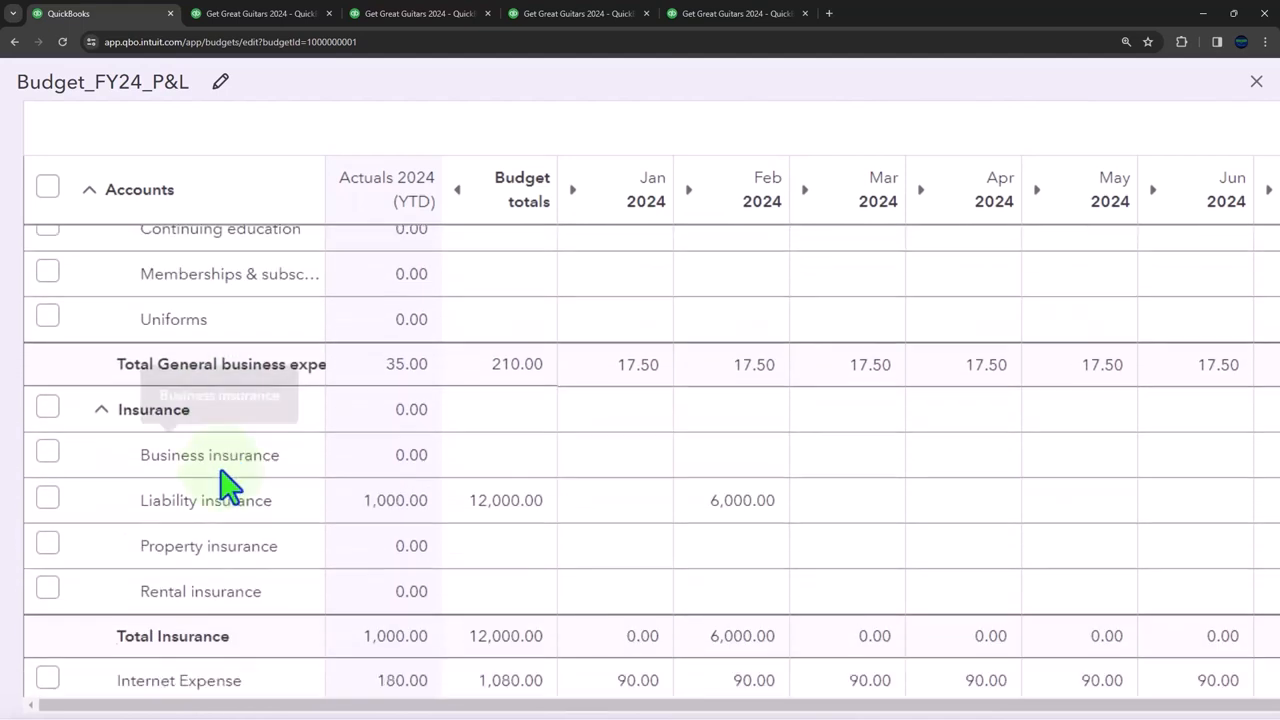
scroll(down, 3)
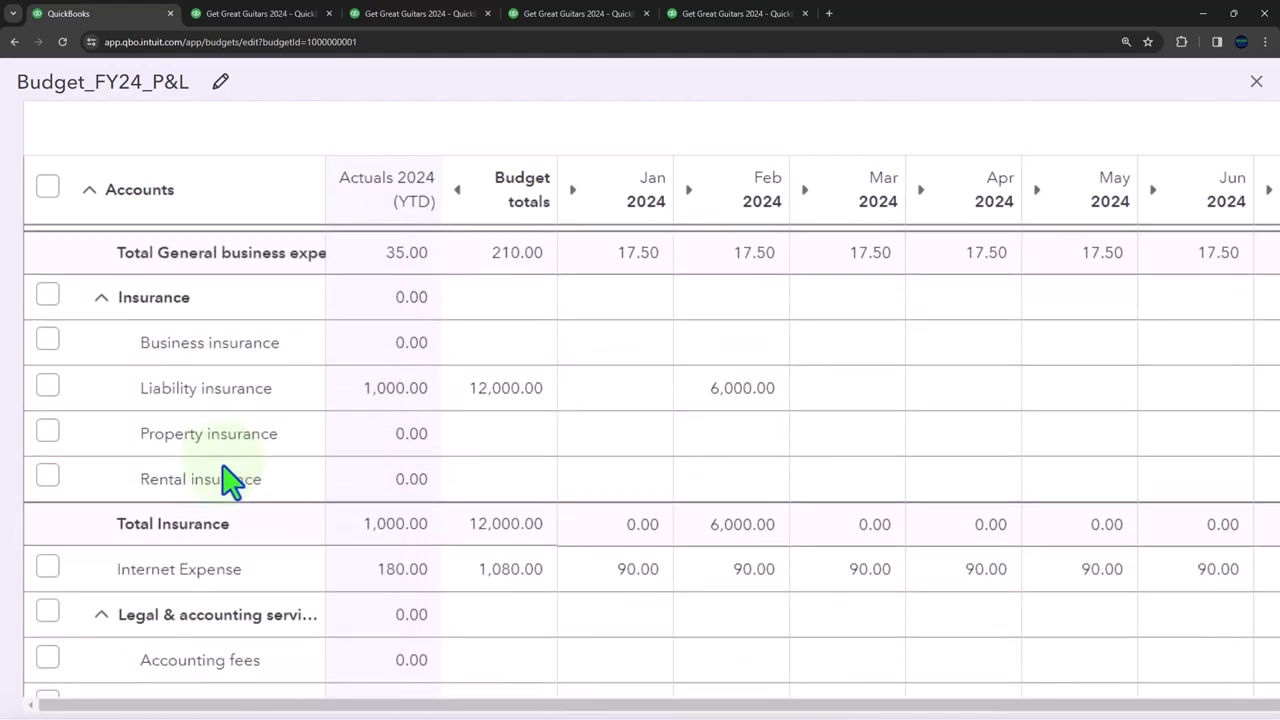
scroll(down, 3)
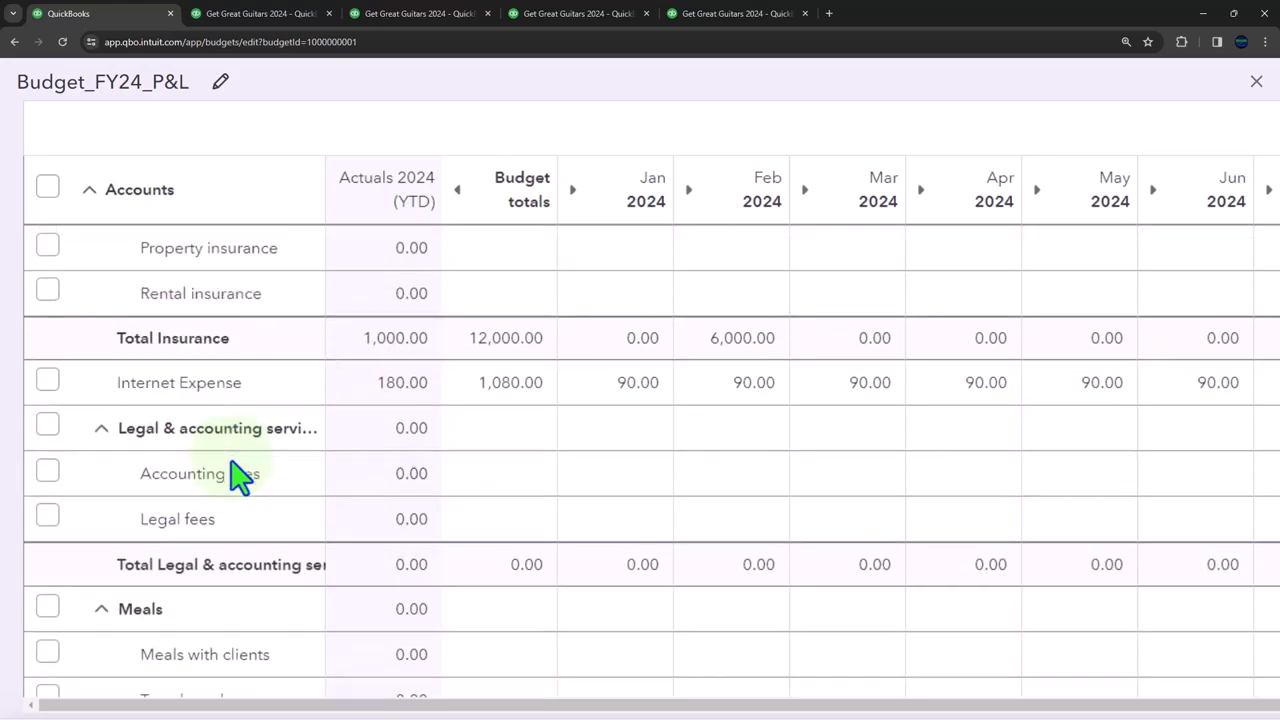
scroll(down, 3)
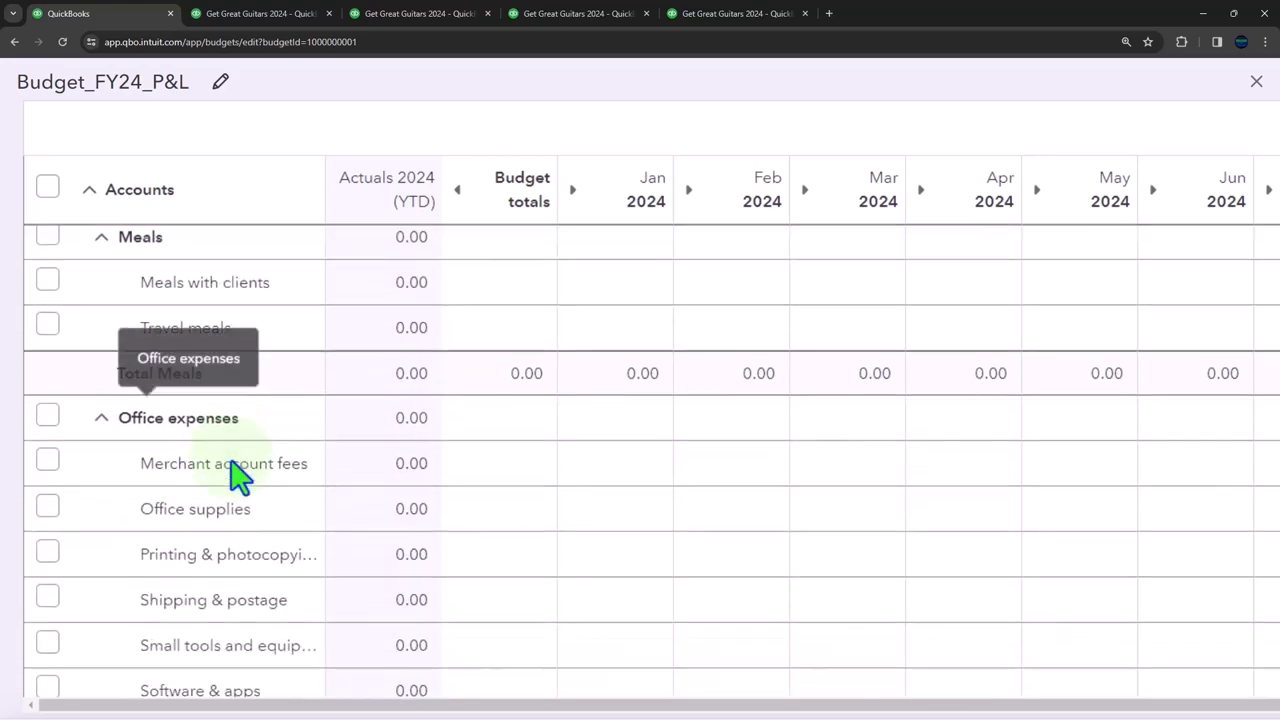
scroll(down, 3)
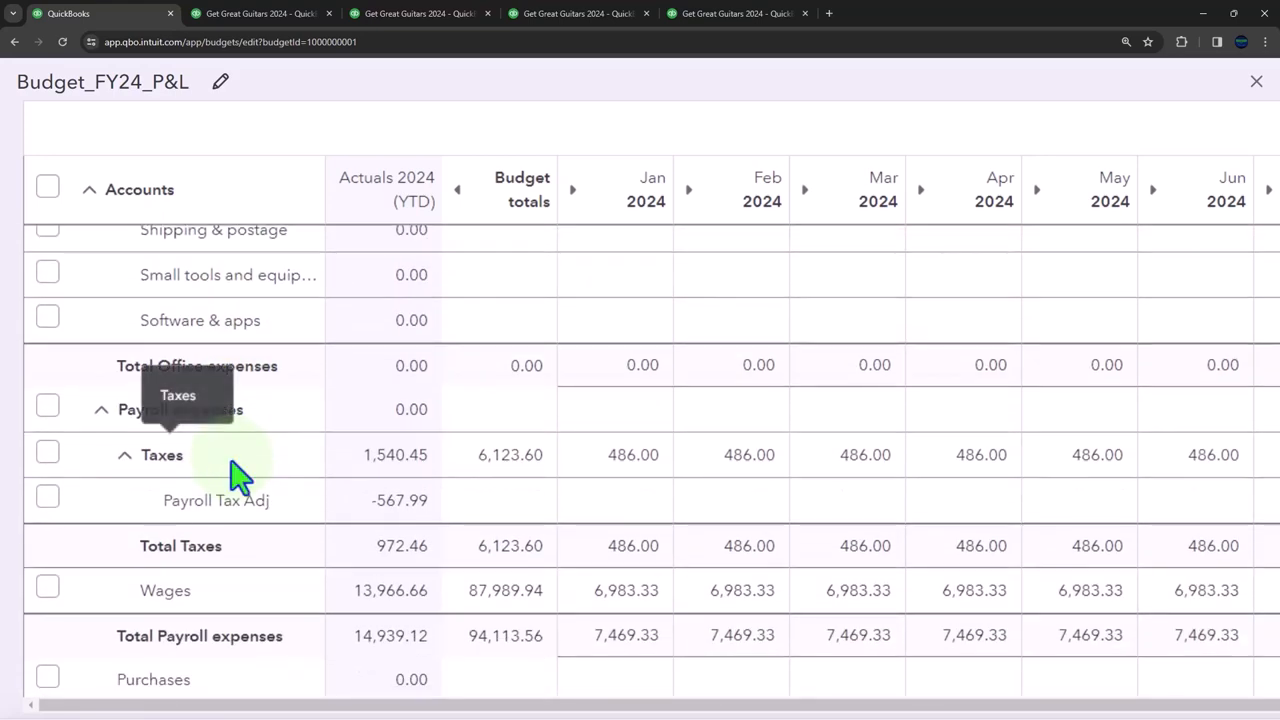
scroll(down, 3)
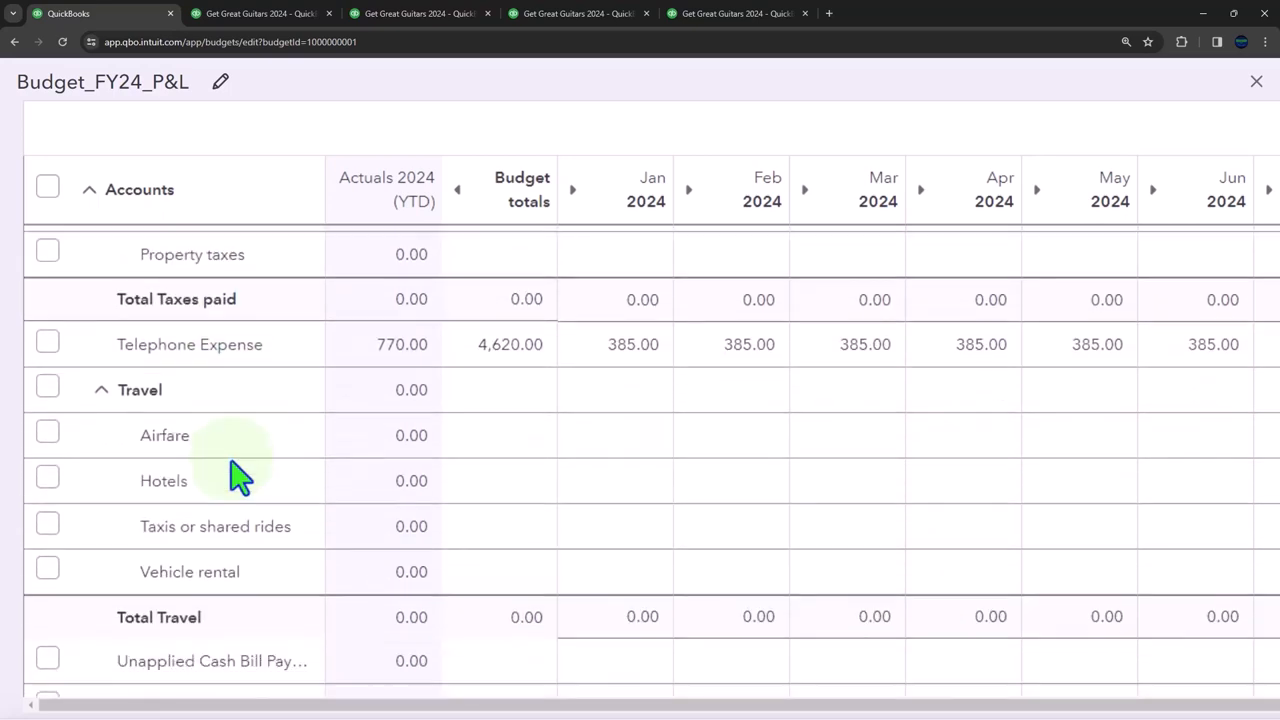
scroll(down, 3)
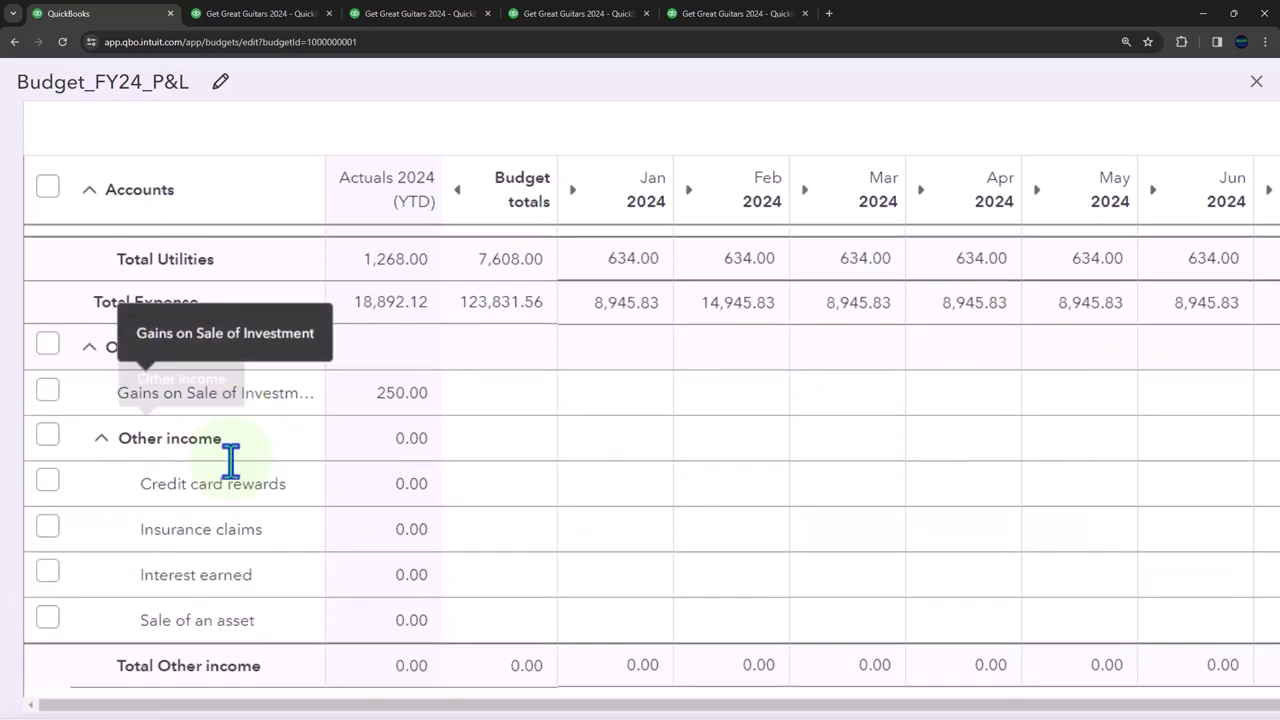
scroll(down, 3)
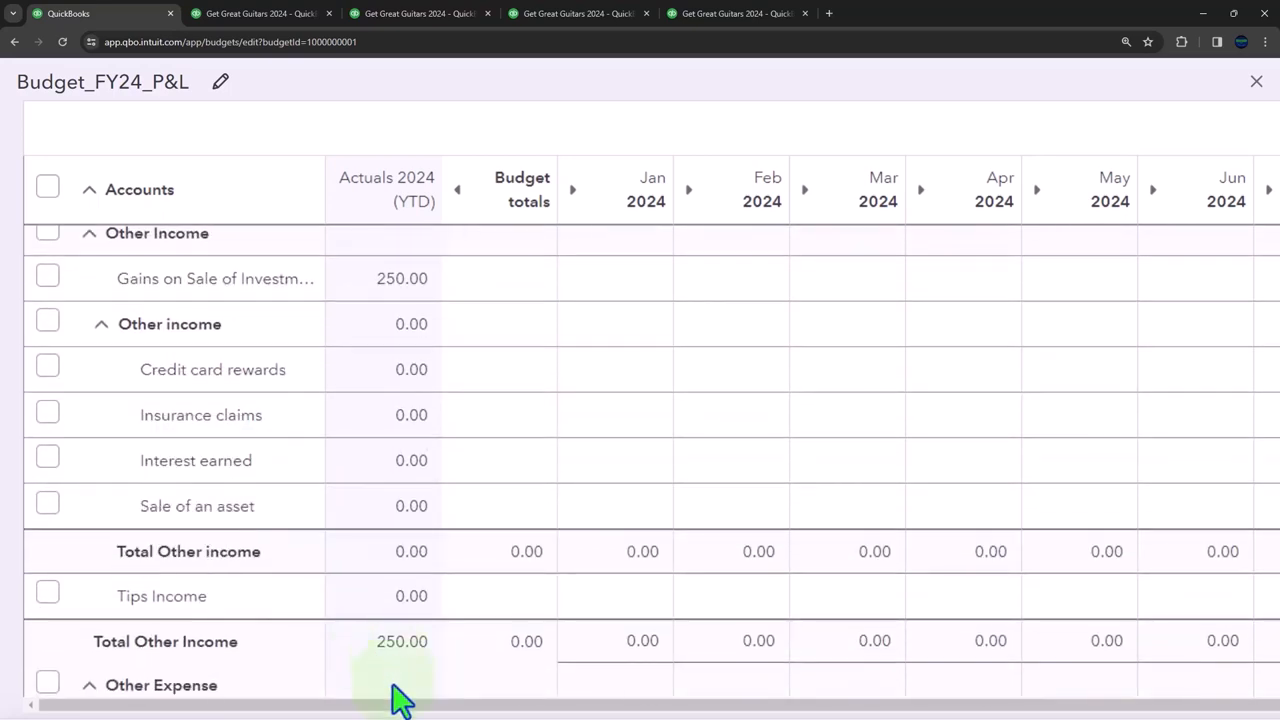
scroll(down, 3)
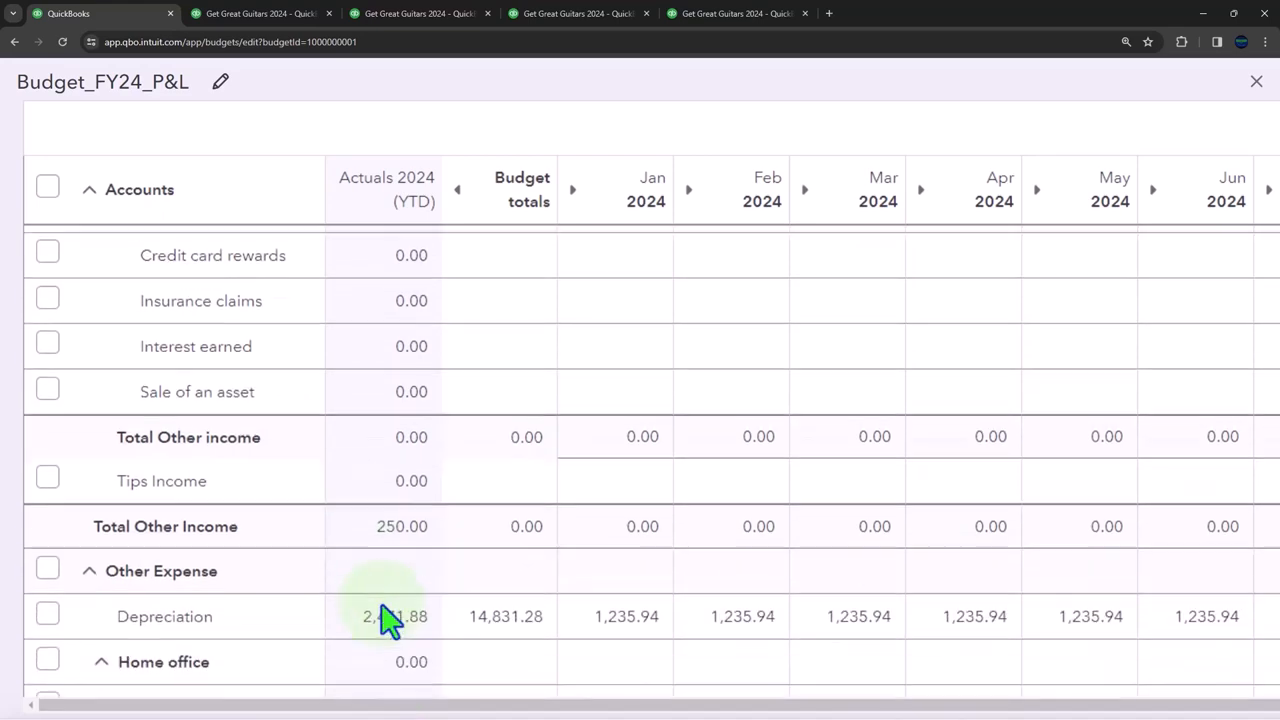
scroll(down, 3)
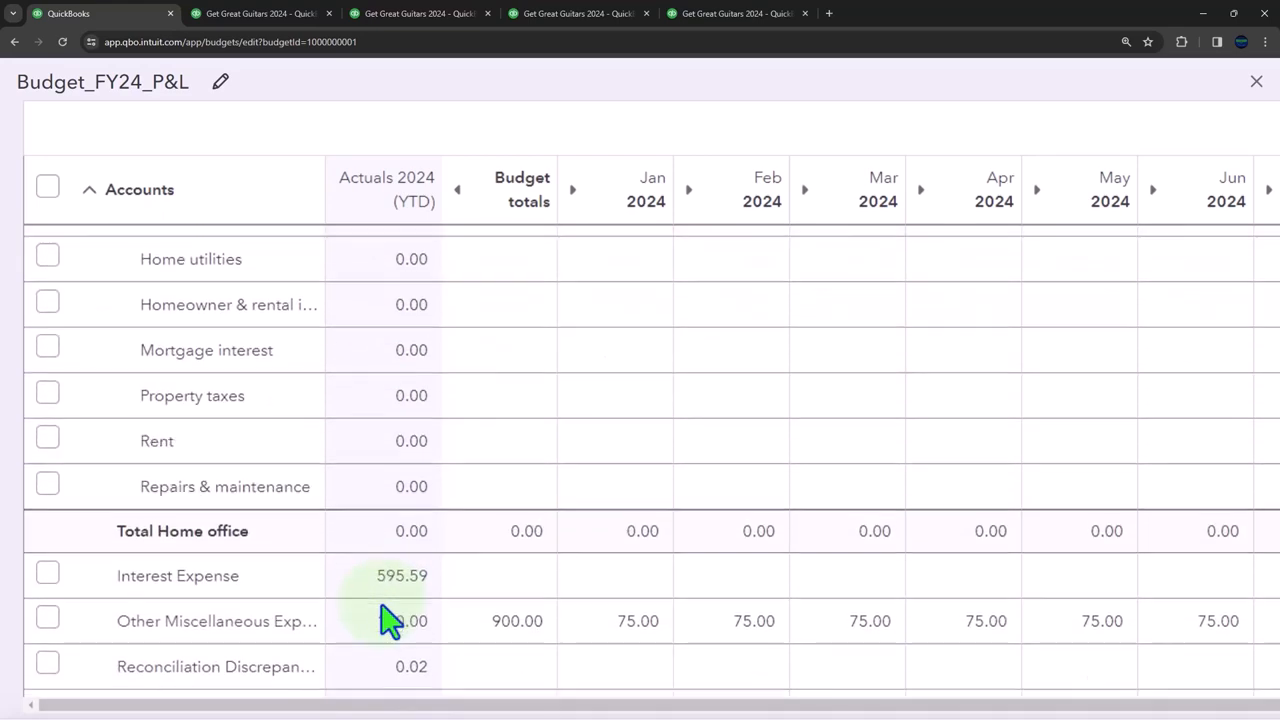
scroll(down, 3)
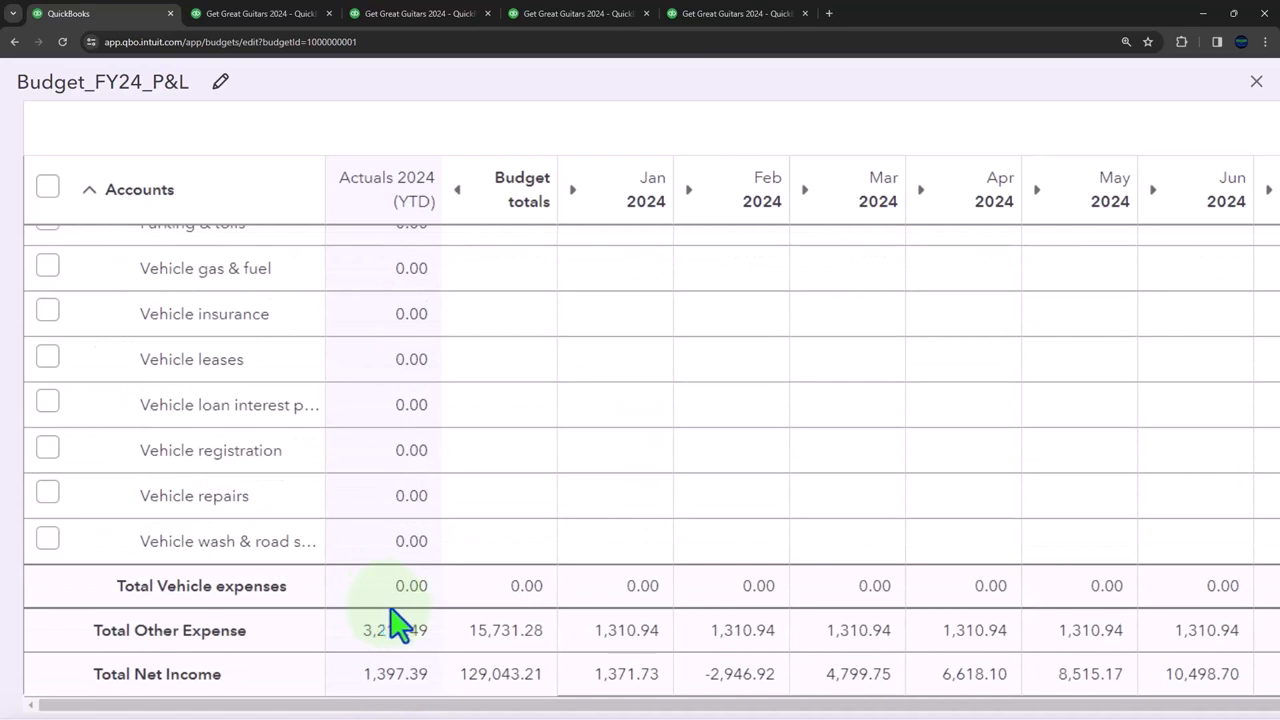
scroll(up, 3)
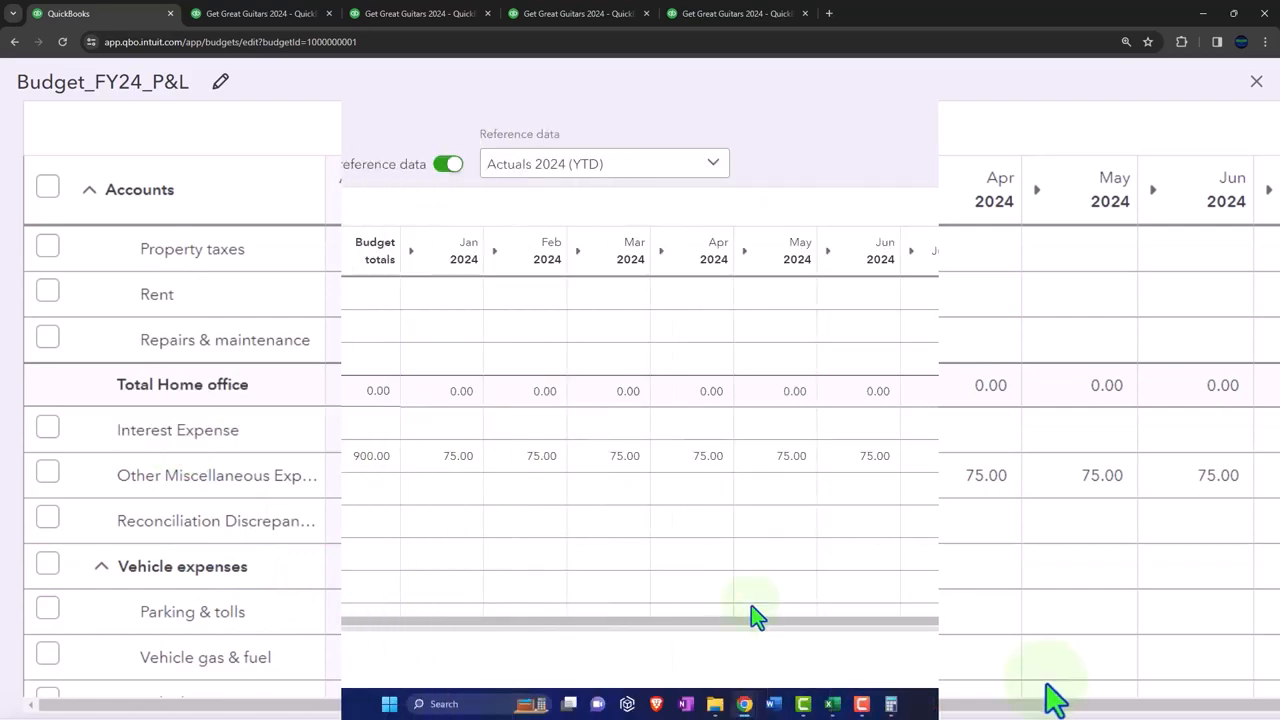
click(802, 704)
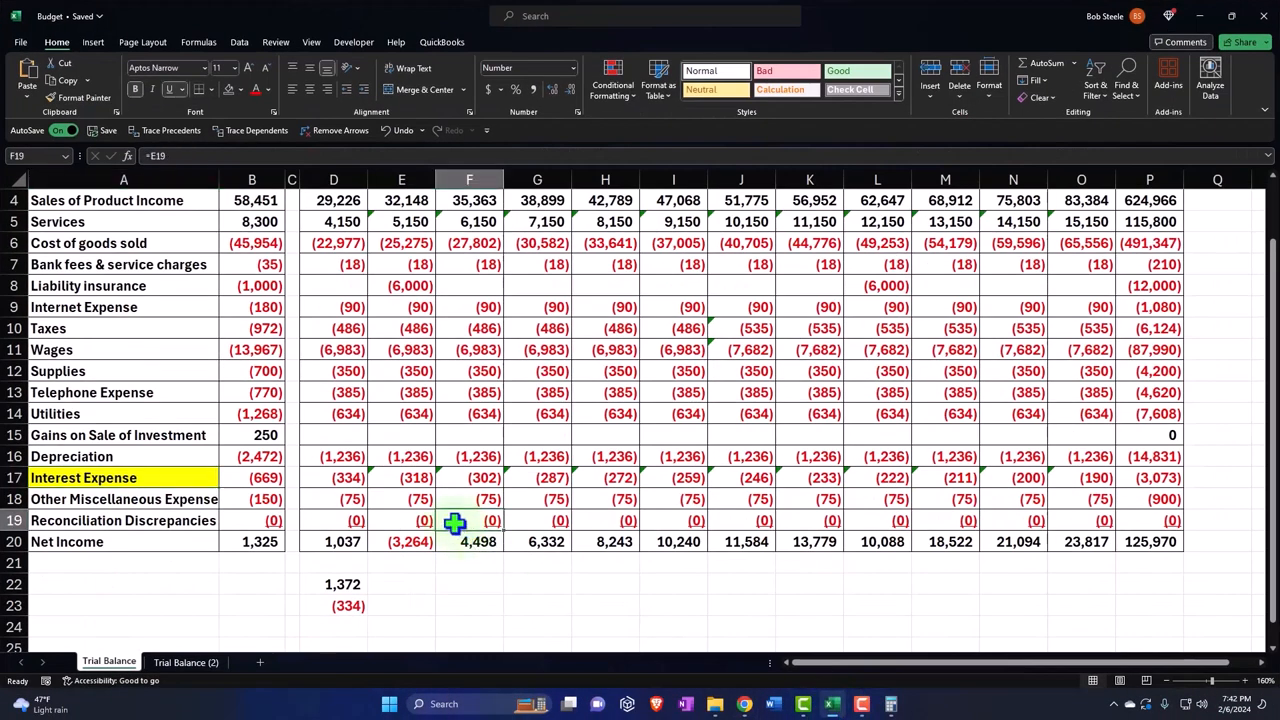
click(334, 477)
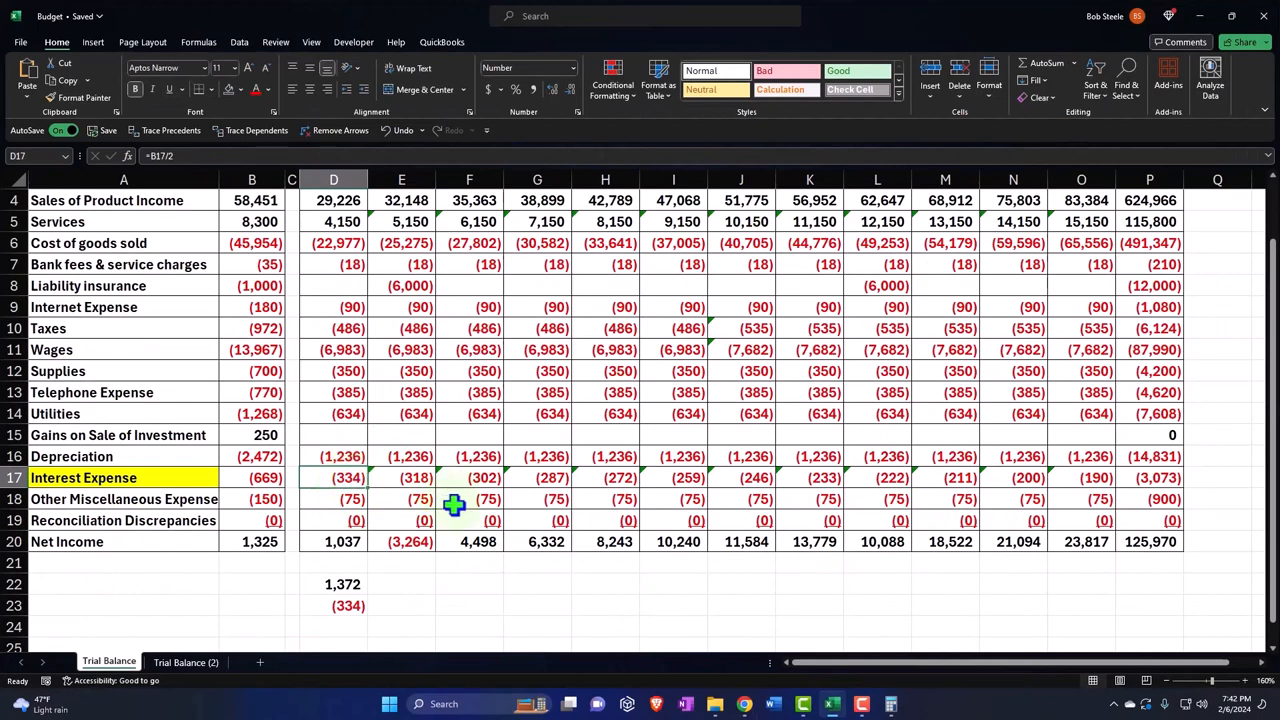
mouse_move(1200, 20)
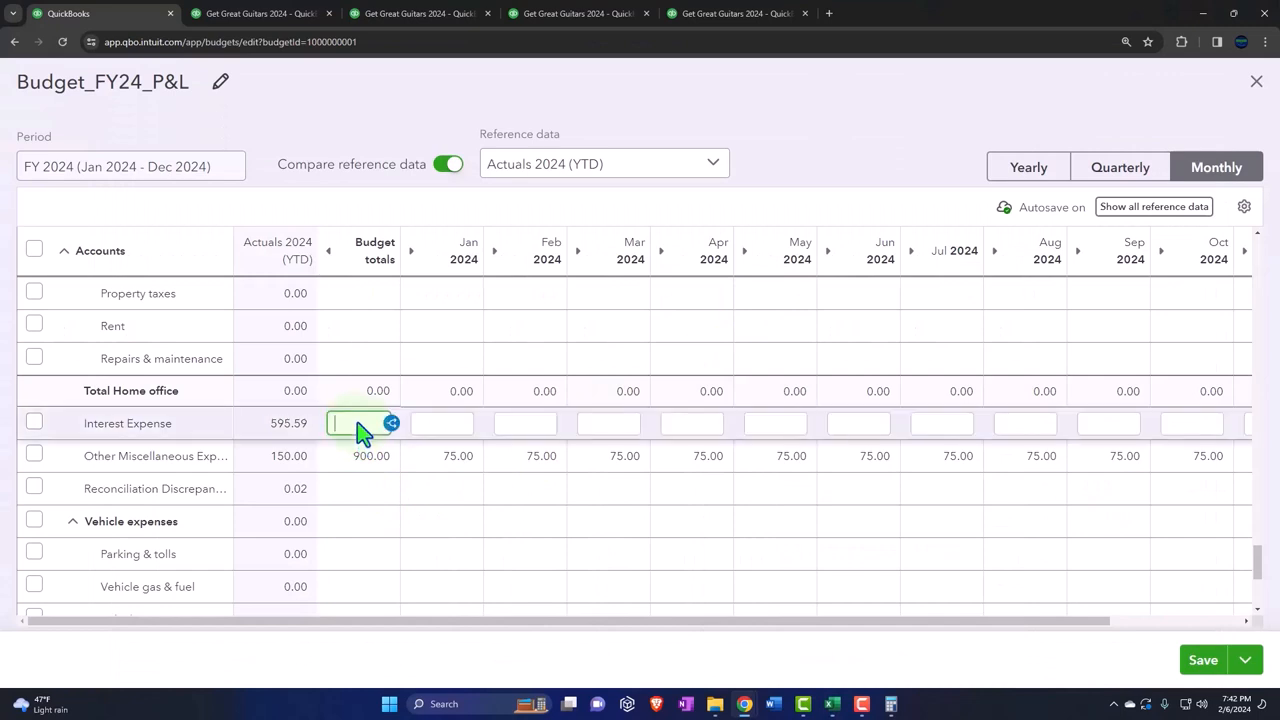
Enter Interest Expense amounts 334, 318 and 302 for January–March, checking Excel between entries
text(33)
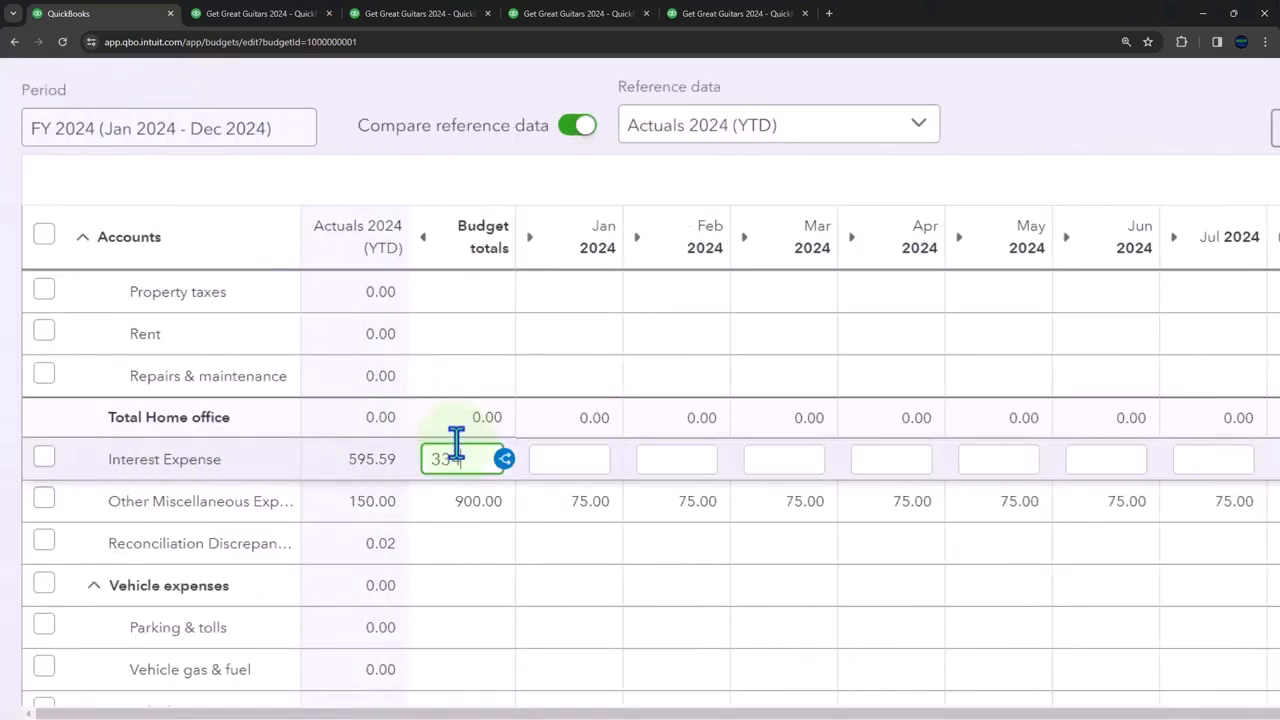
click(505, 459)
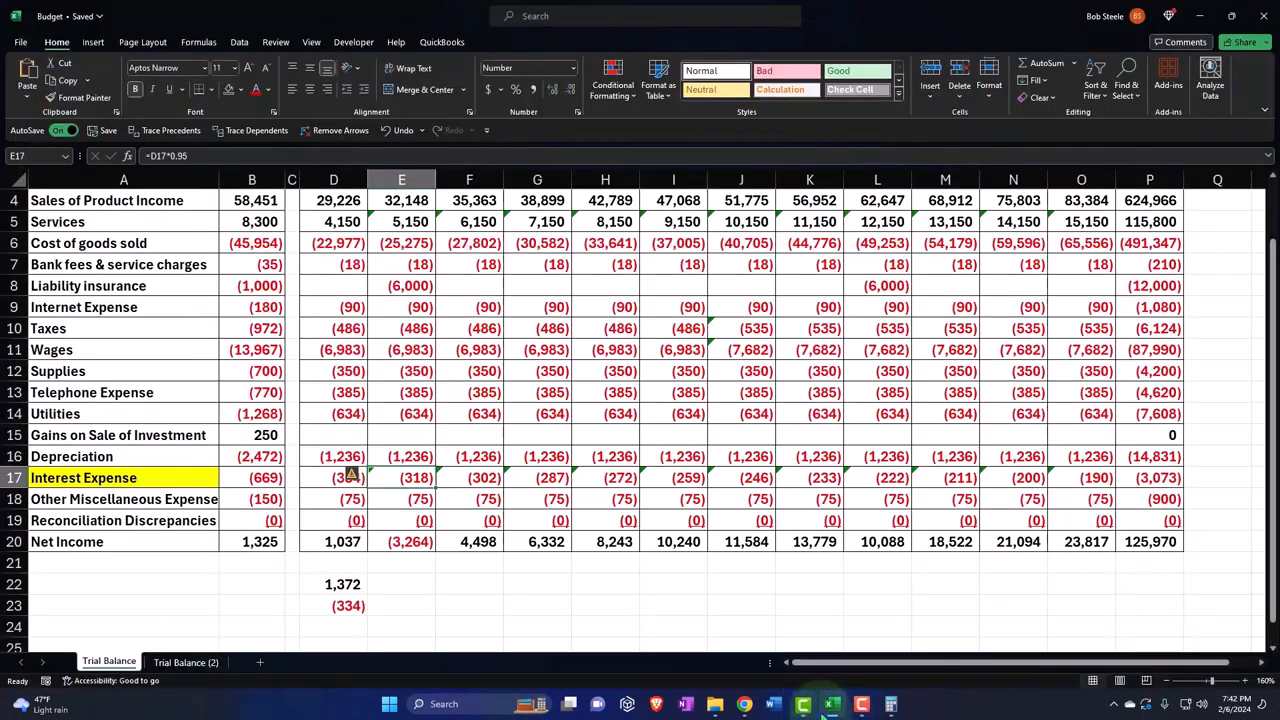
click(744, 704)
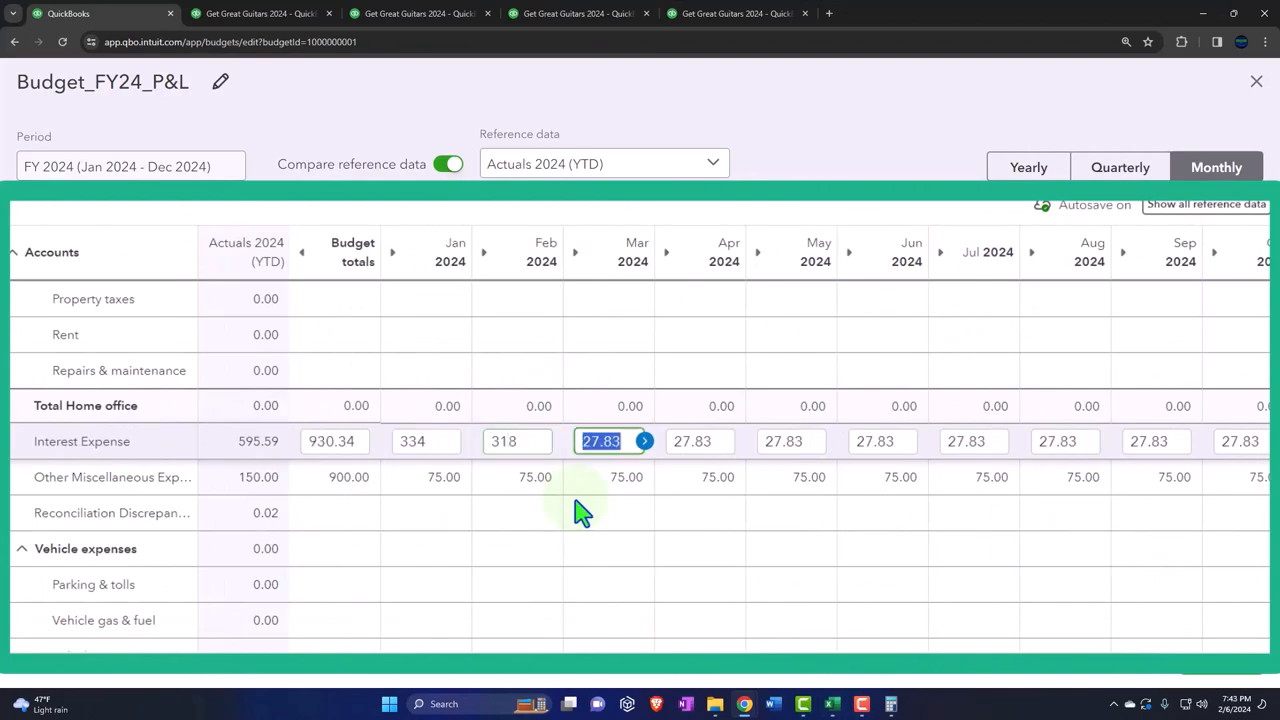
text(302)
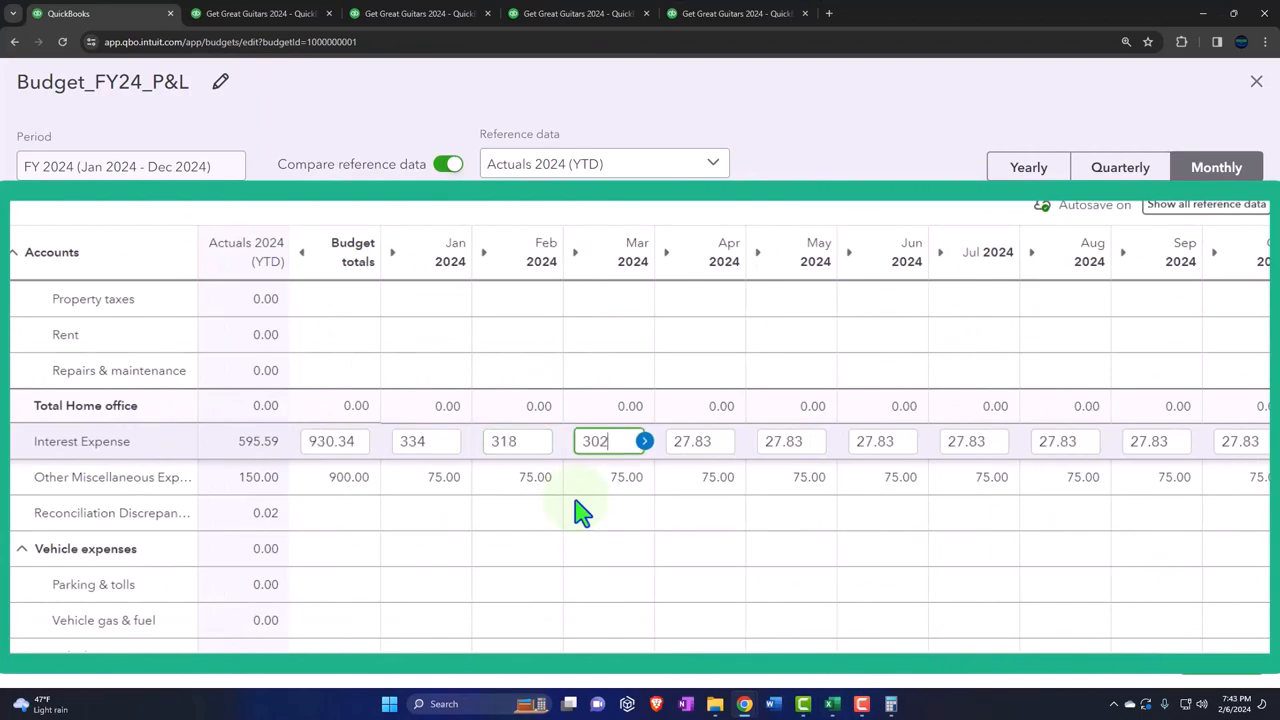
click(831, 703)
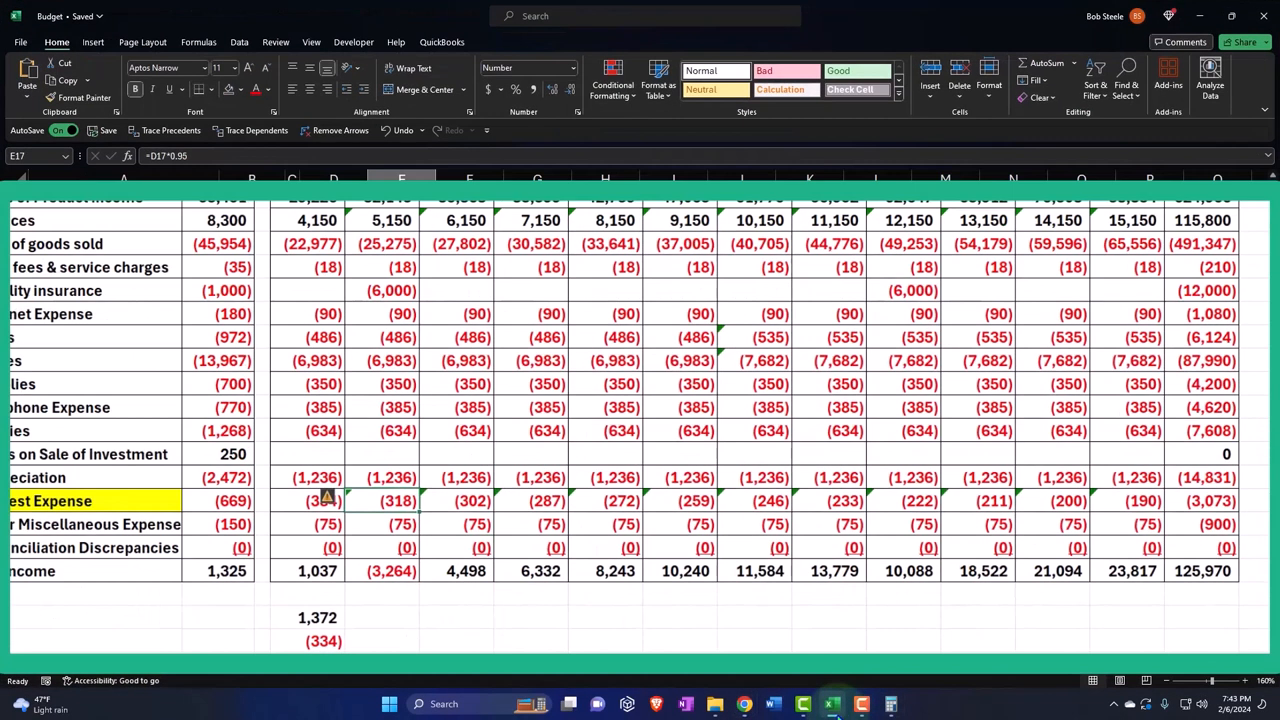
click(468, 500)
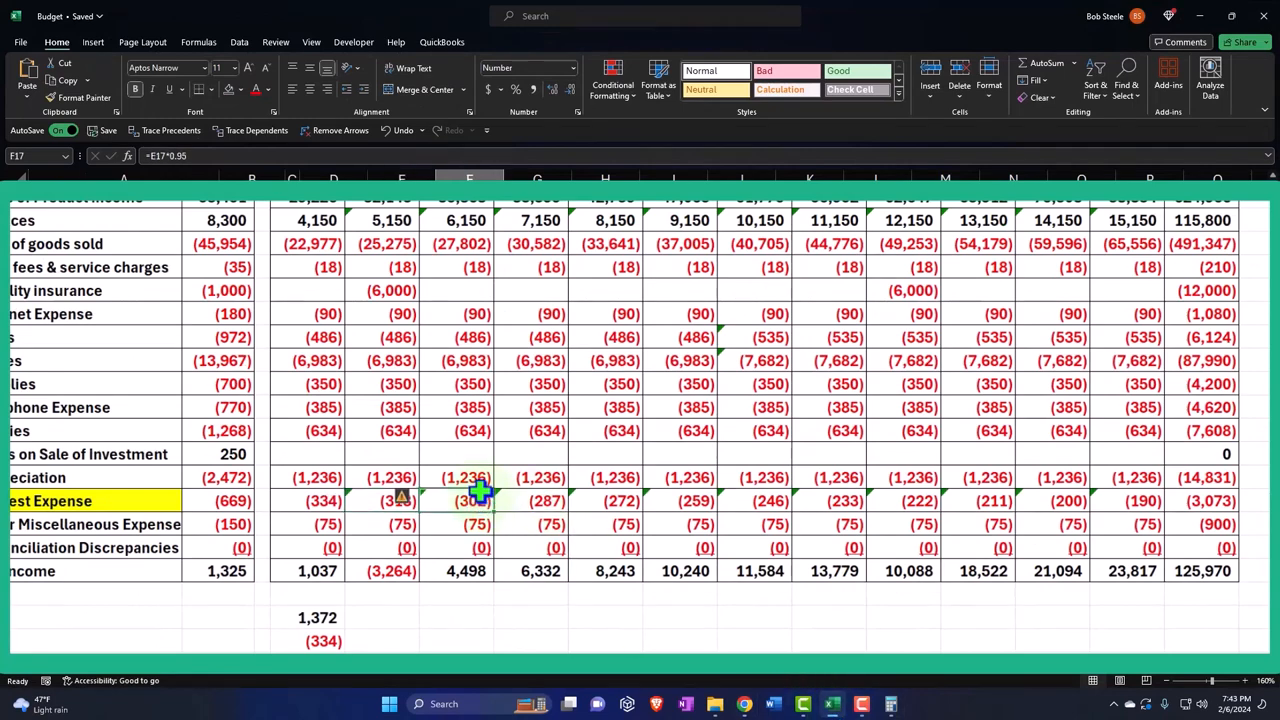
click(537, 500)
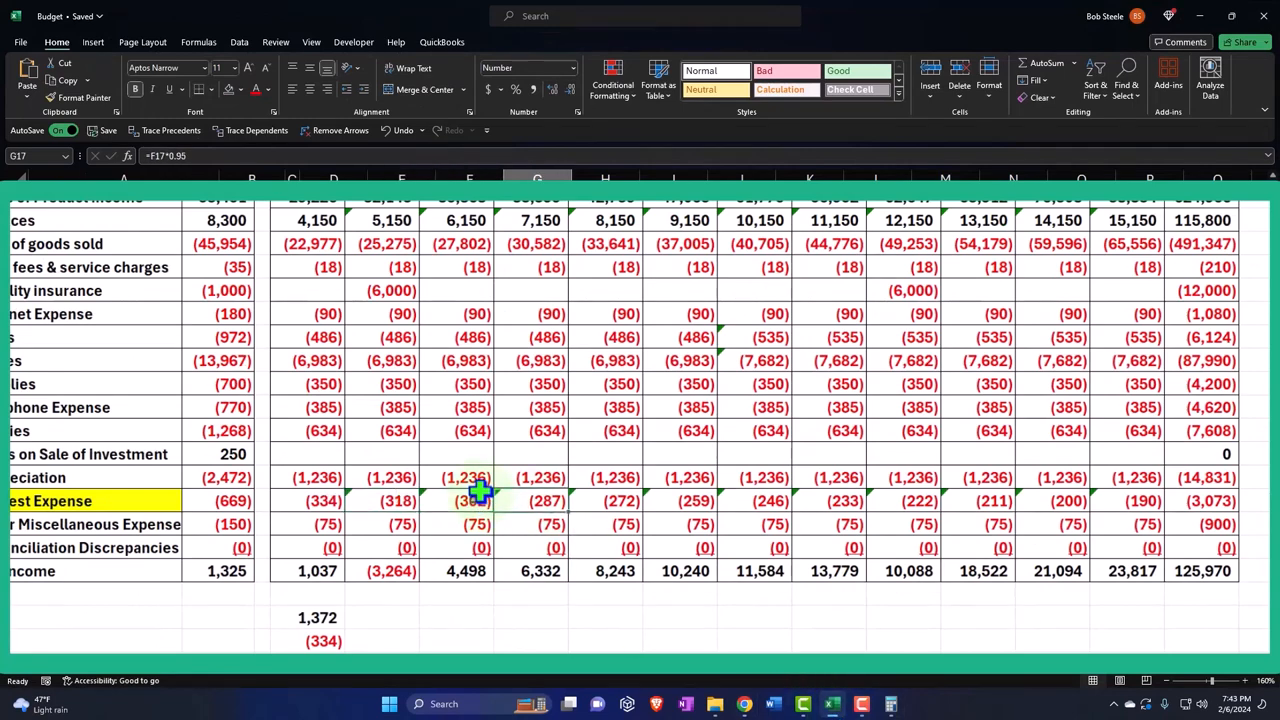
click(605, 501)
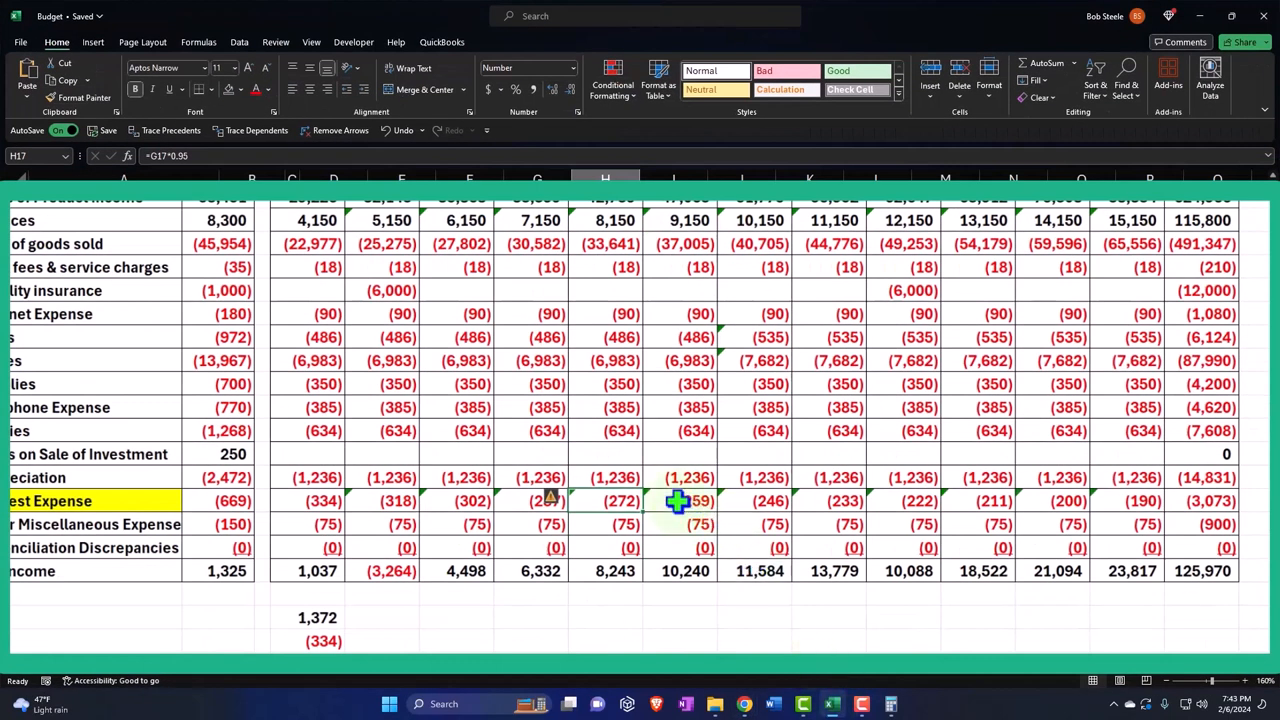
scroll(up, 3)
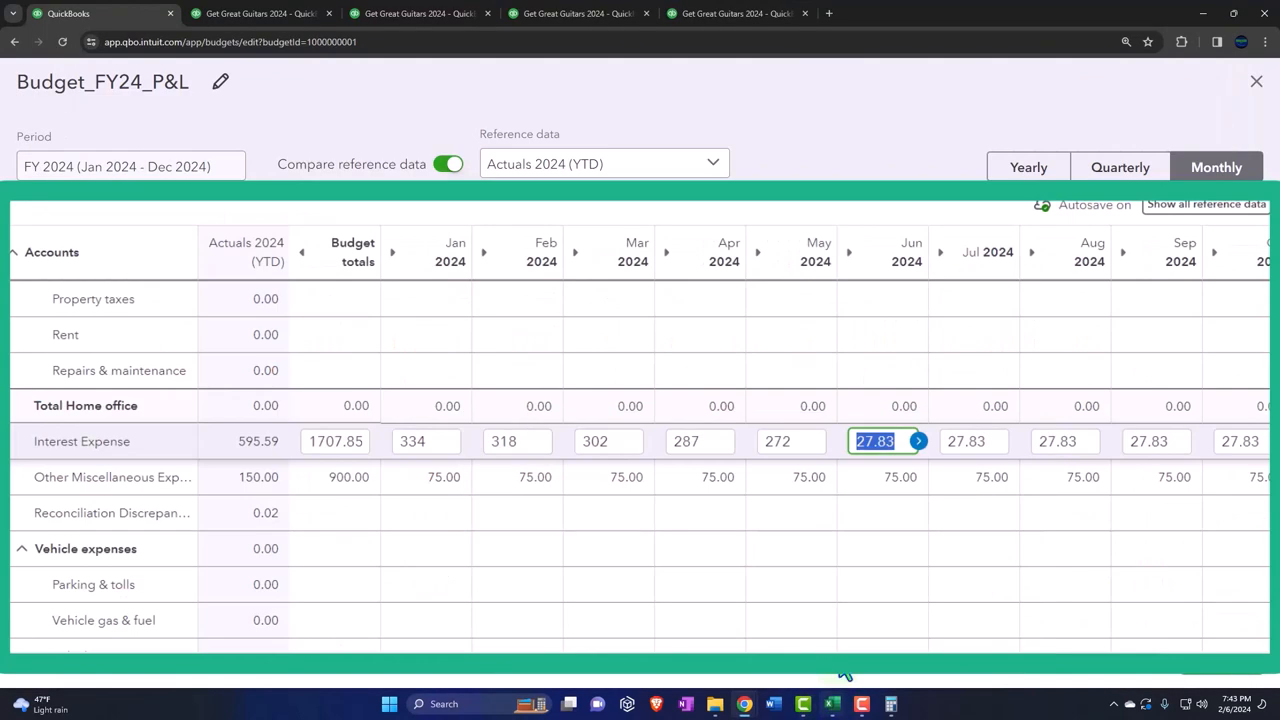
Enter the remaining monthly Interest Expense amounts from Excel, ending at 190 for December
text(259))
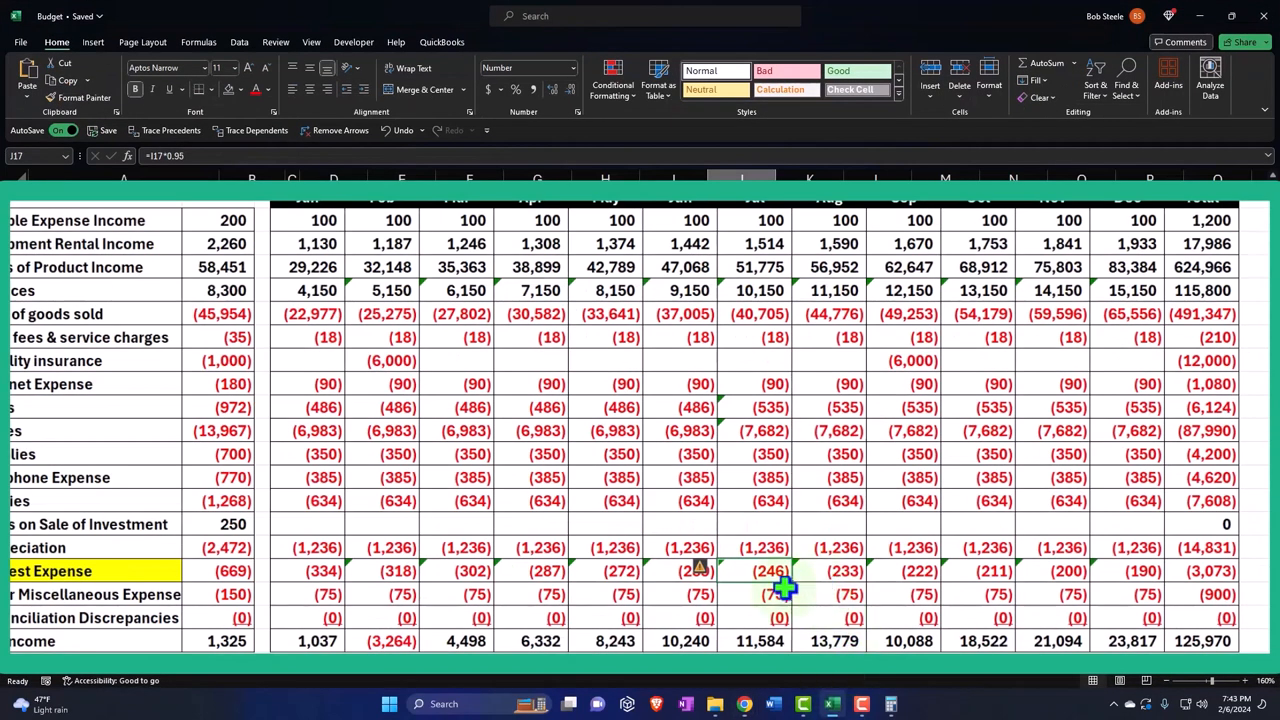
click(830, 570)
text(2)
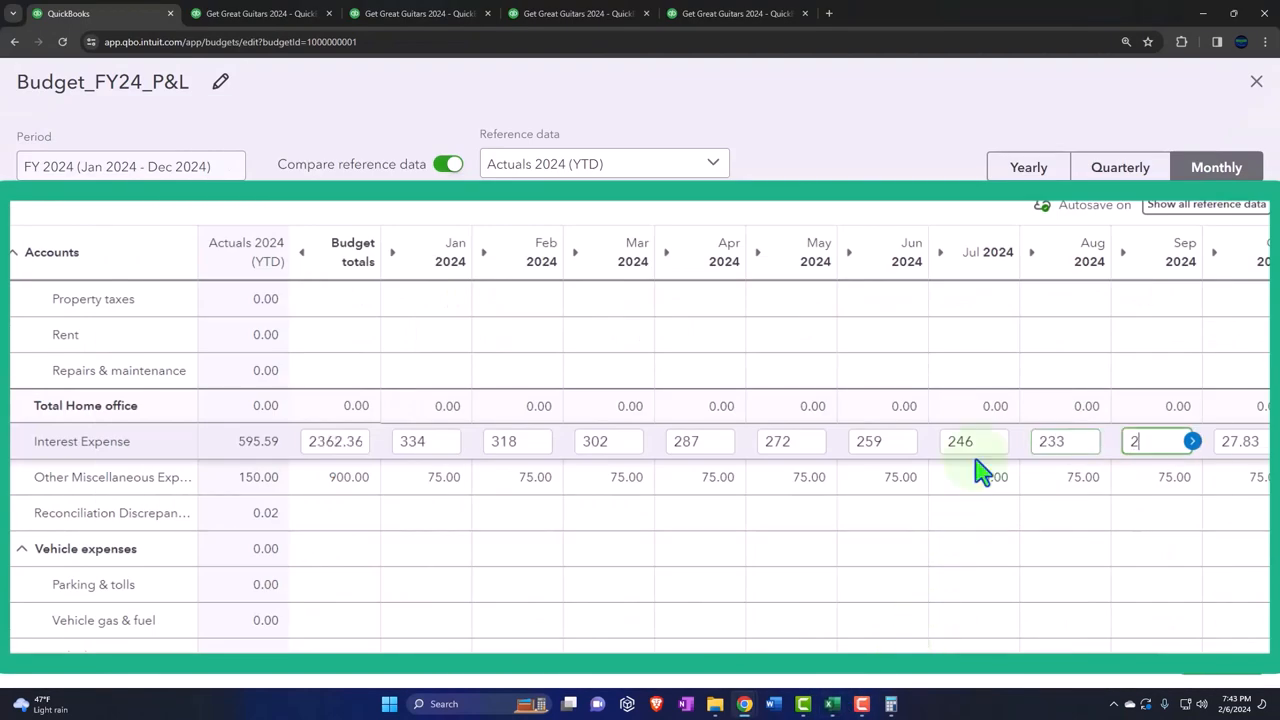
click(832, 703)
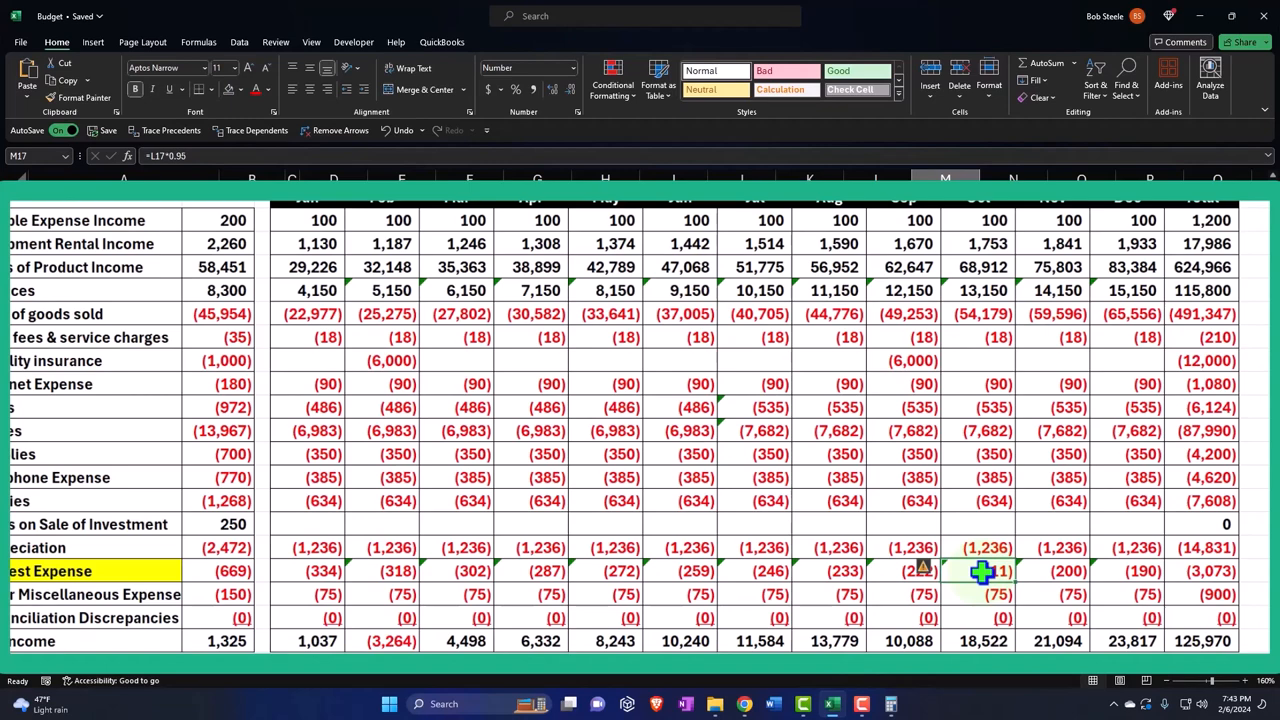
mouse_move(832, 705)
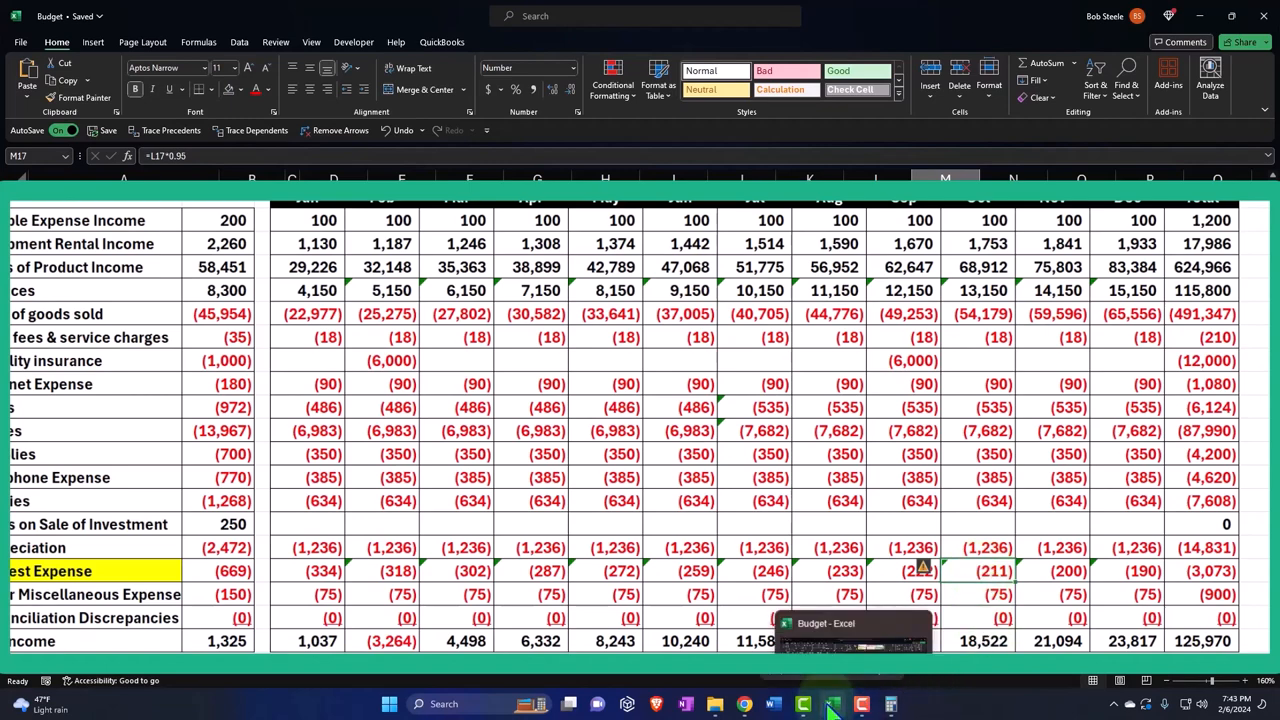
click(744, 704)
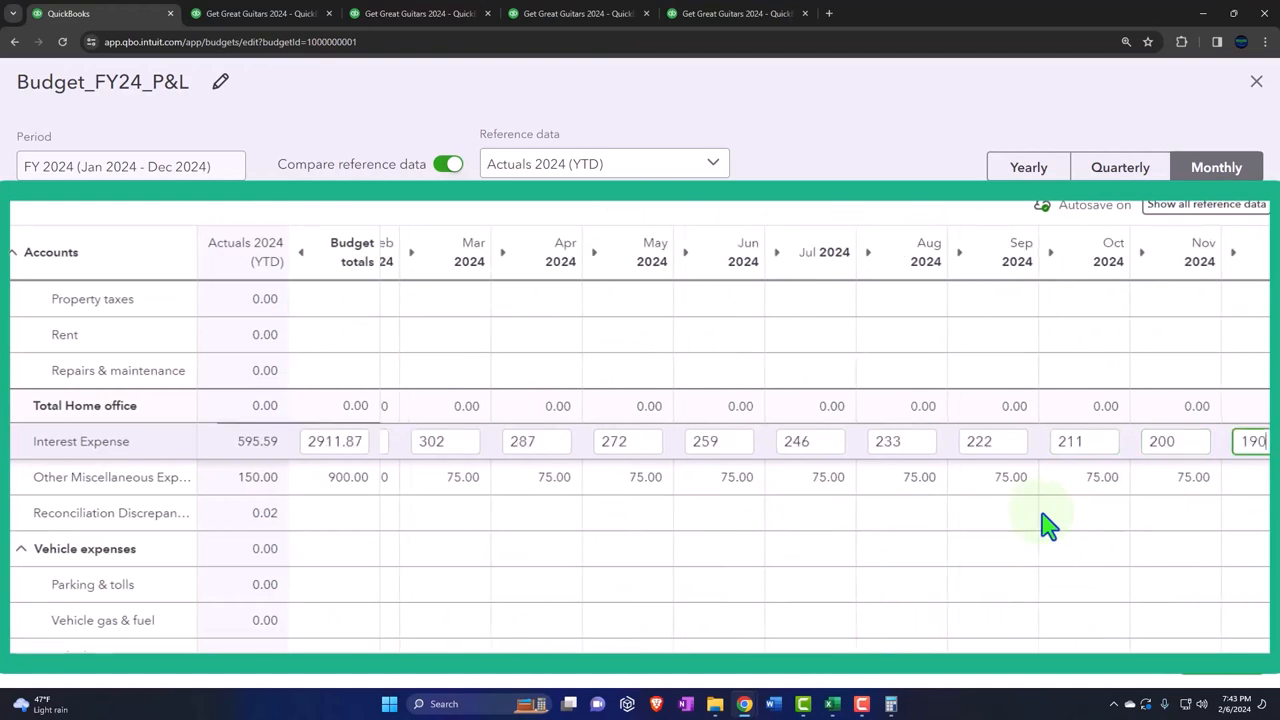
click(832, 704)
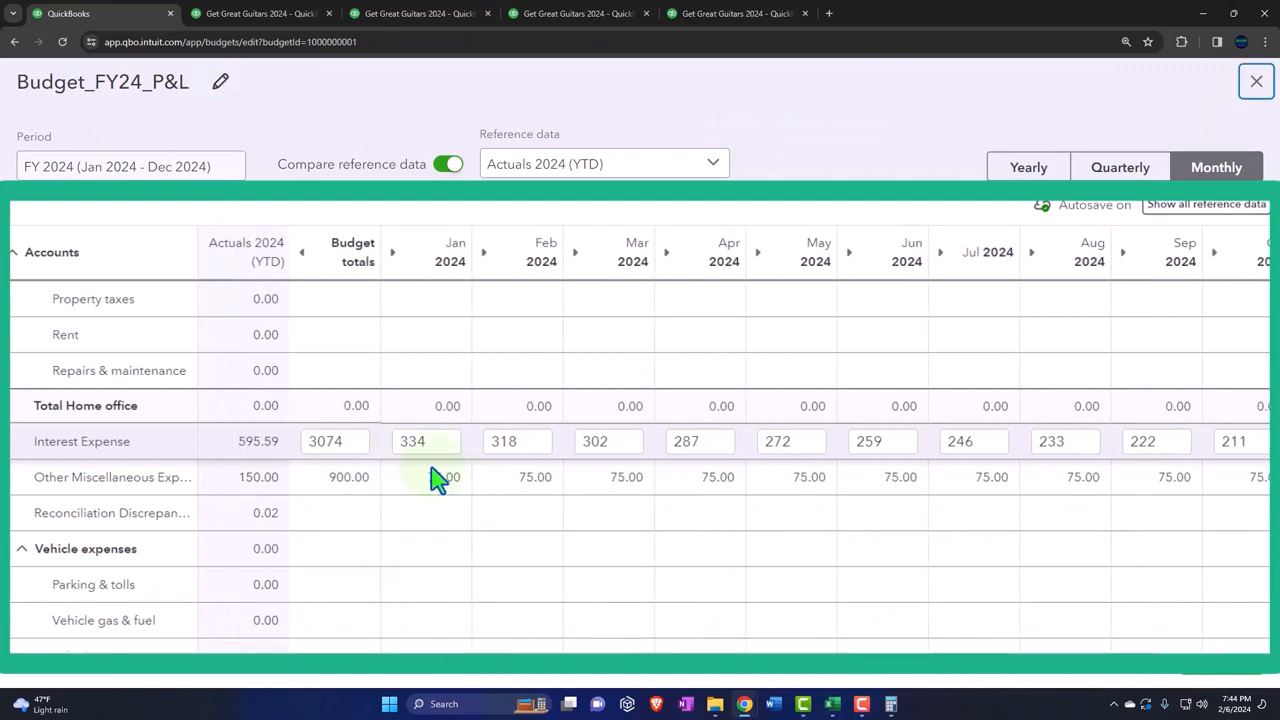
Save the budget so it shows last saved at 7:44 PM
click(335, 441)
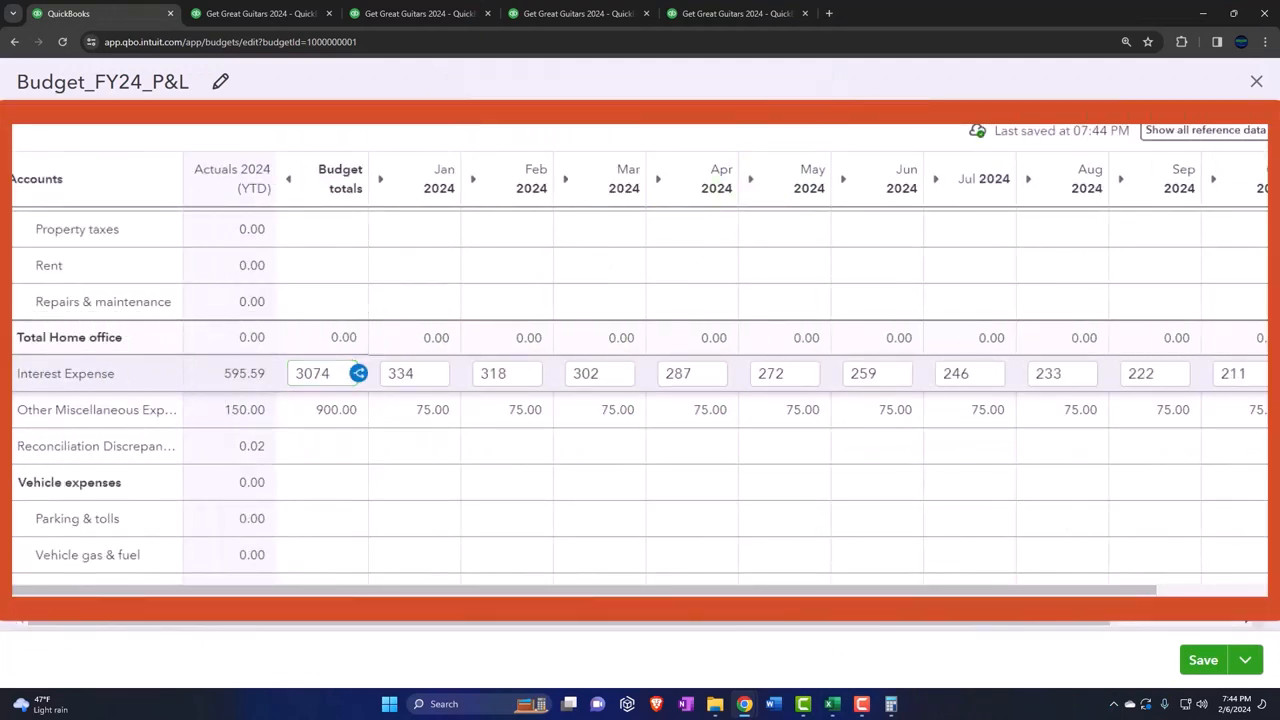
mouse_move(498, 88)
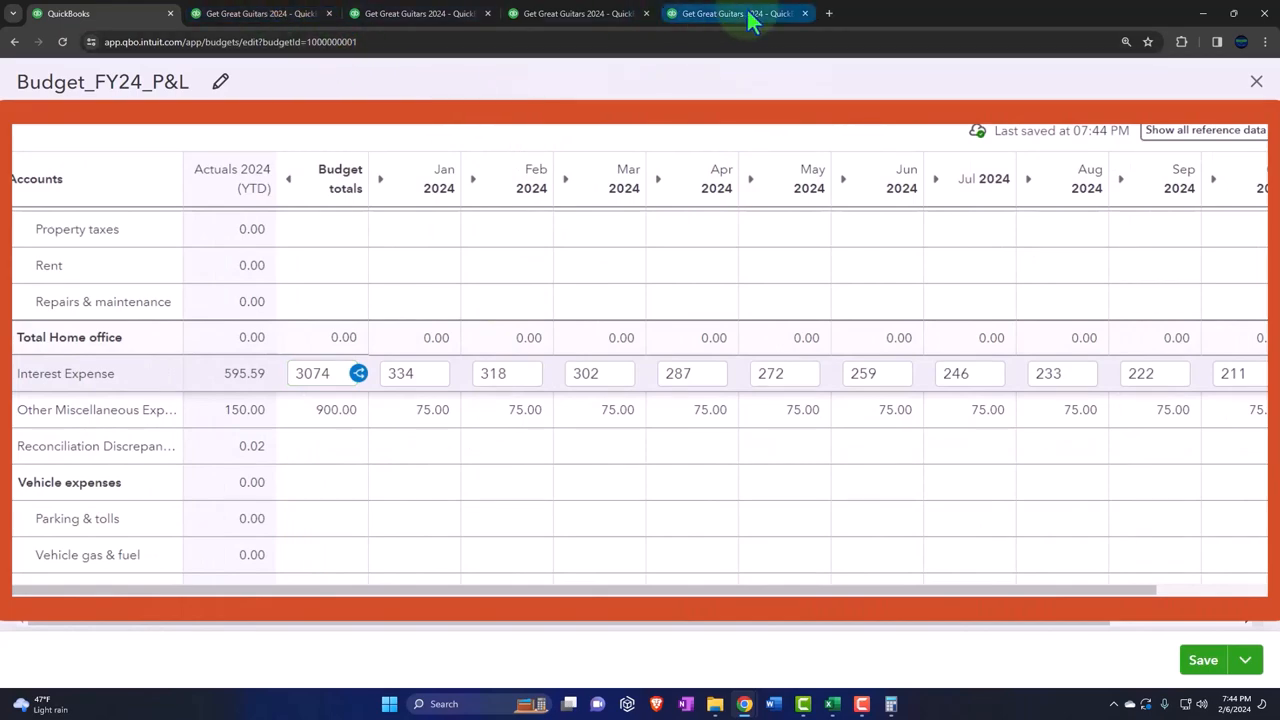
Rerun the Budget Overview report and scroll to check the Interest Expense and Net Income rows
click(429, 197)
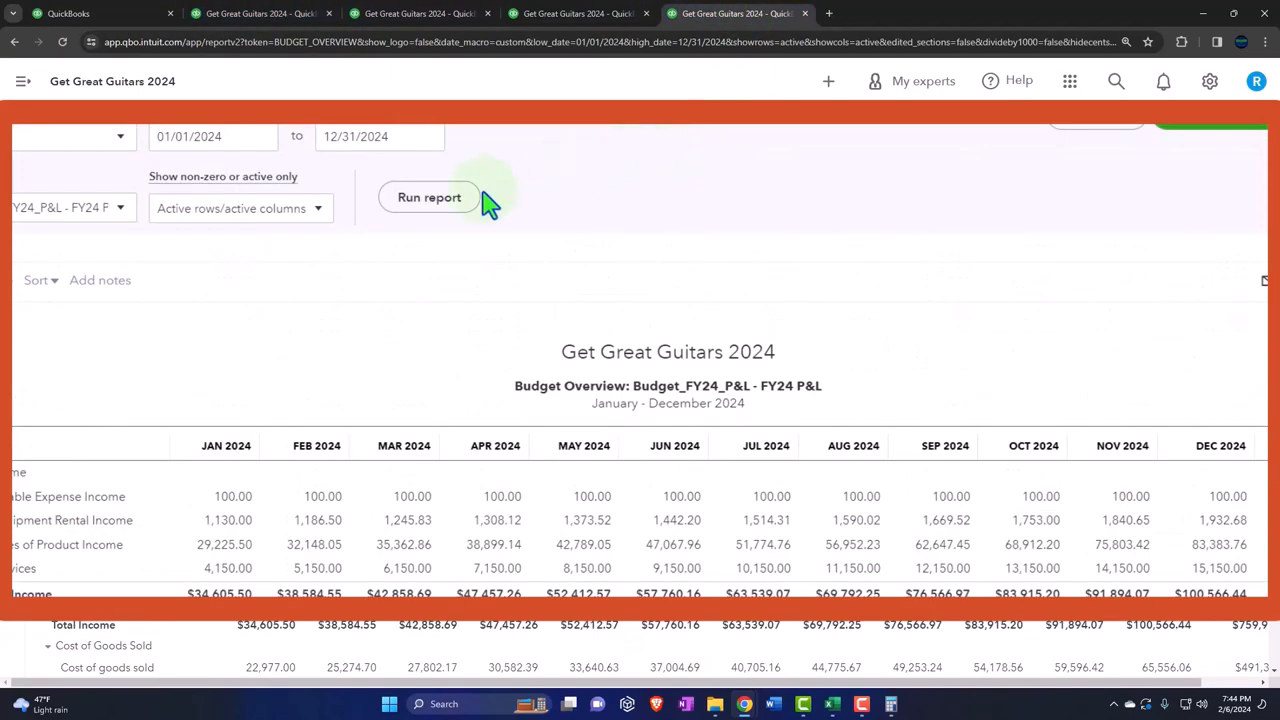
click(429, 197)
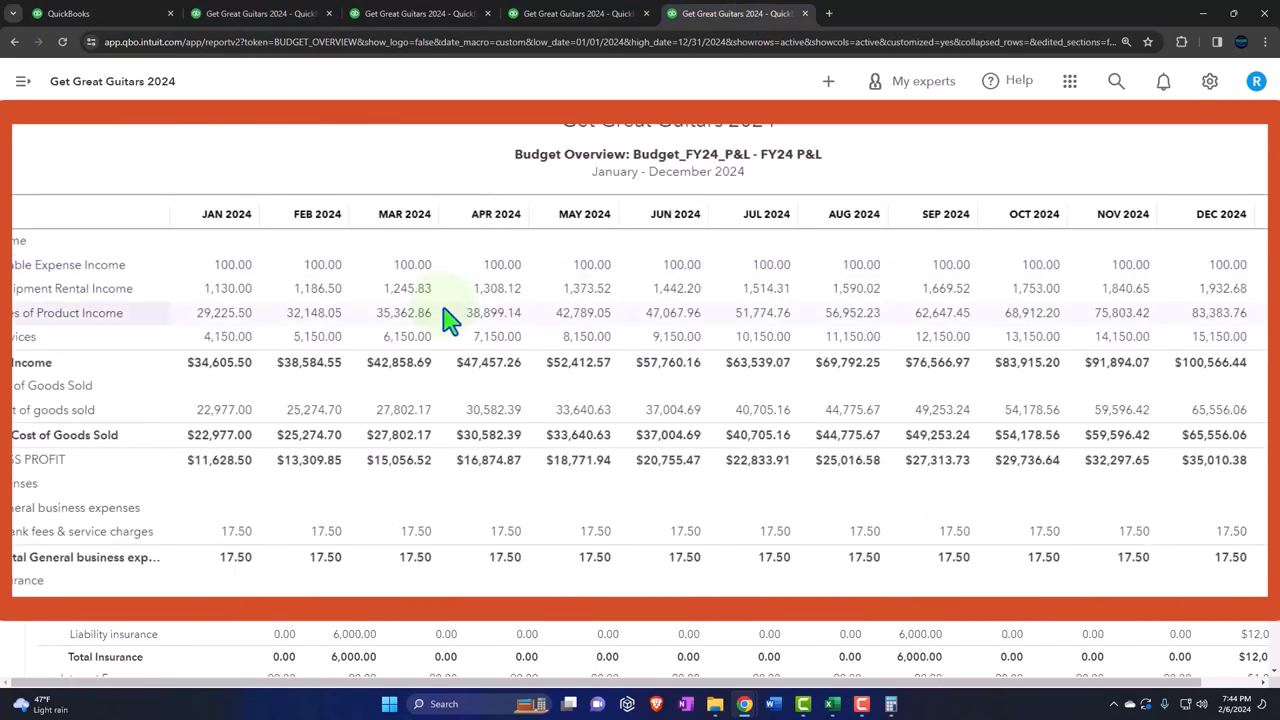
scroll(down, 3)
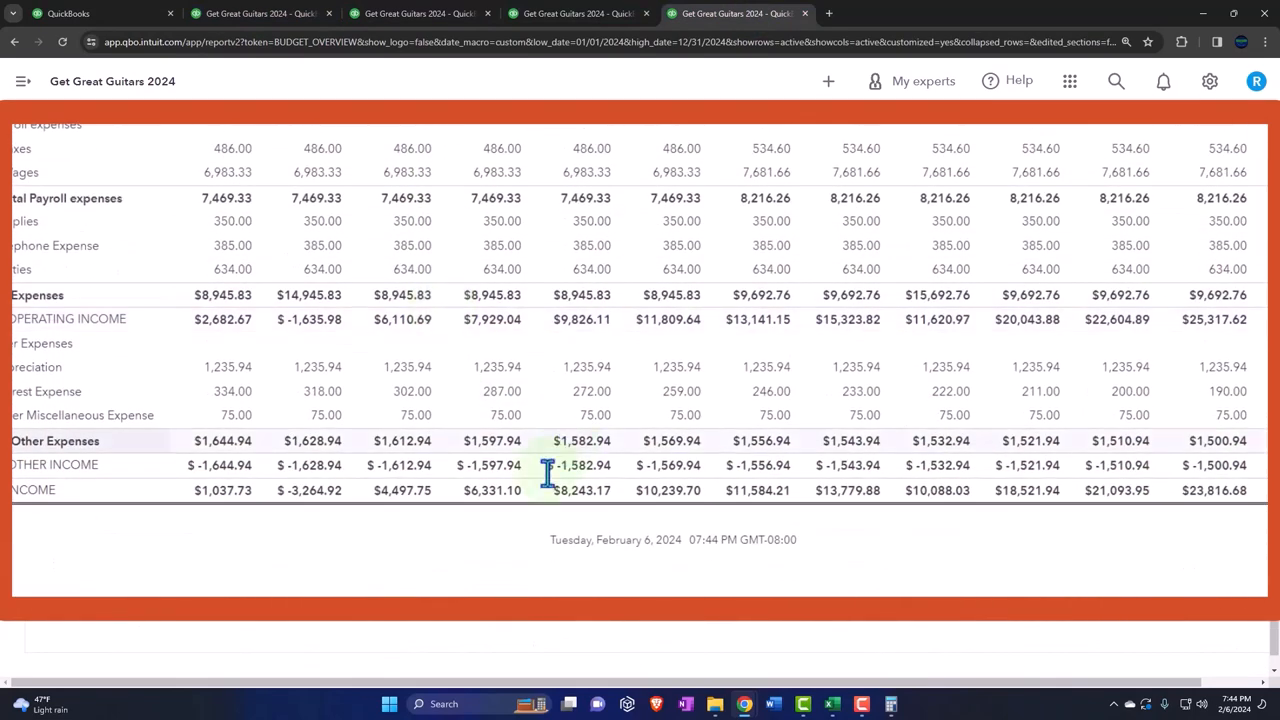
scroll(right, 3)
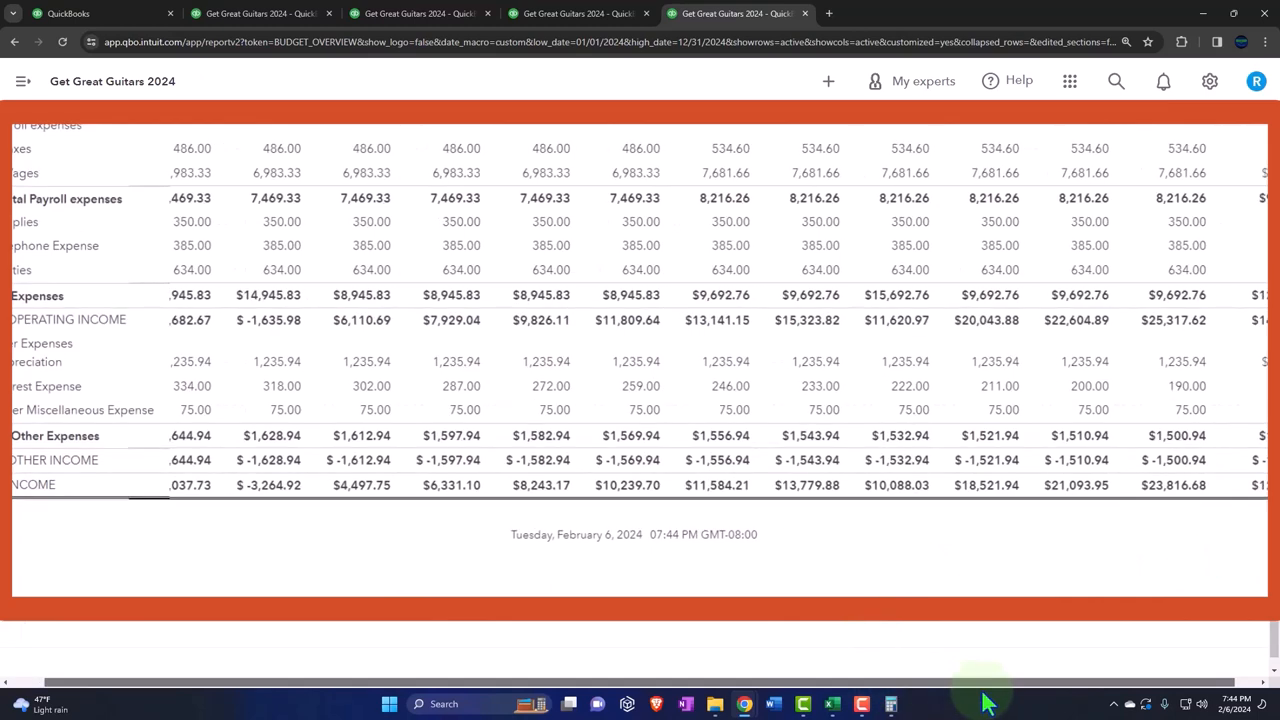
scroll(right, 3)
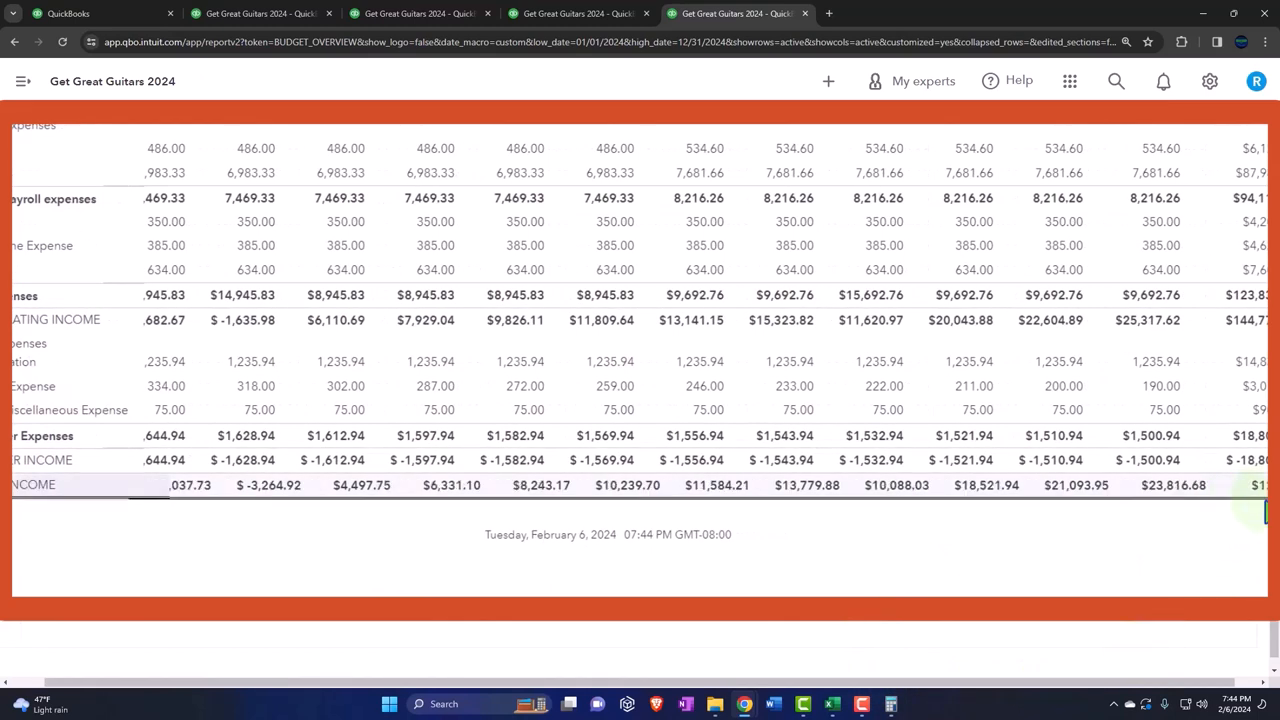
mouse_move(1218, 533)
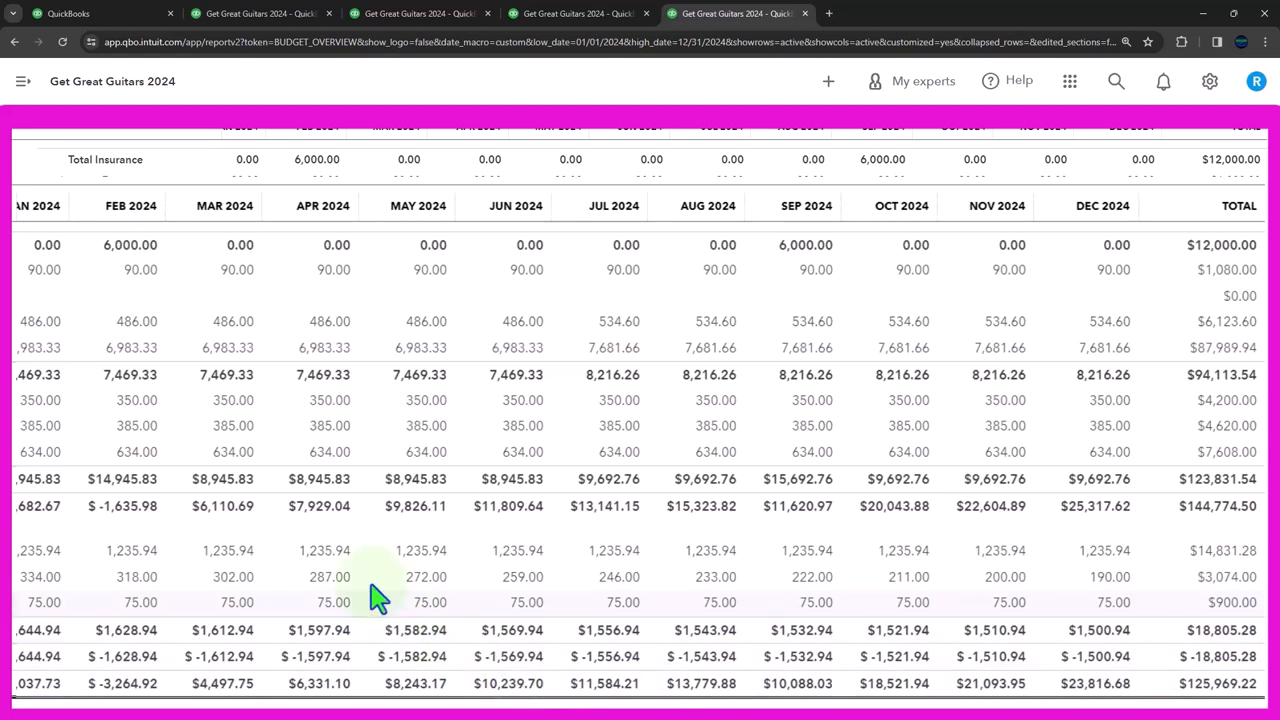
mouse_move(558, 590)
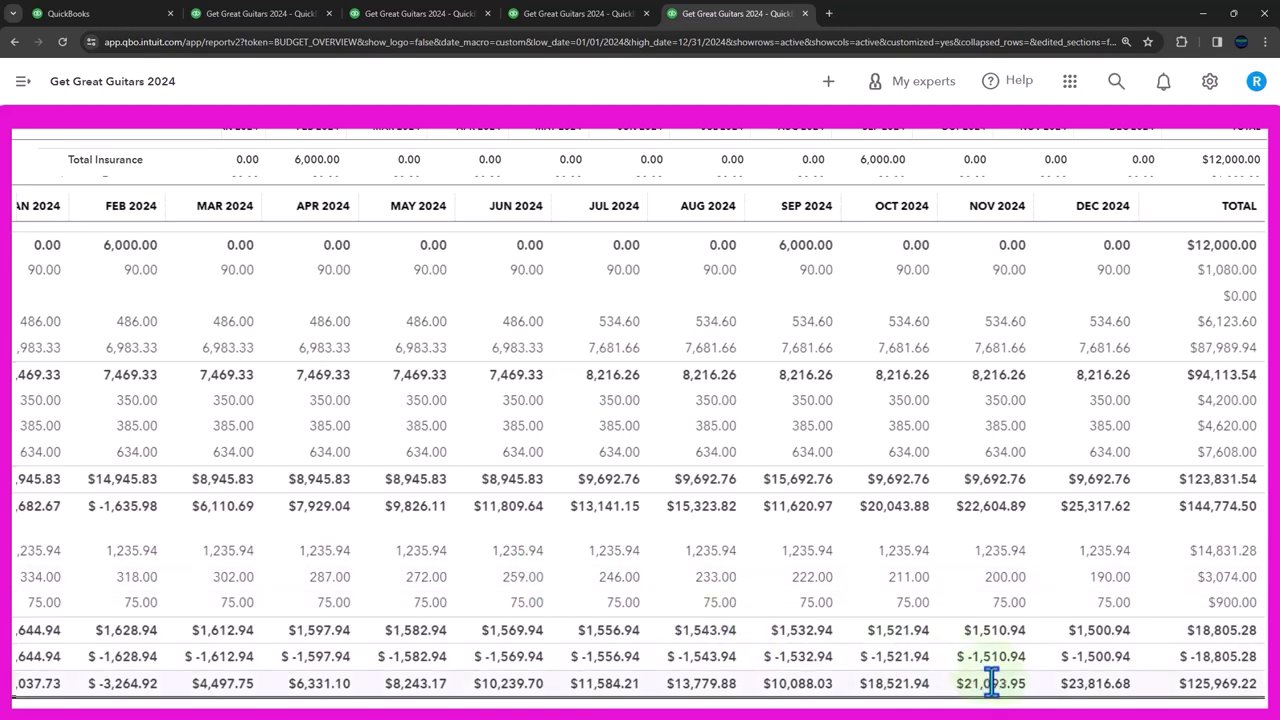
mouse_move(1040, 660)
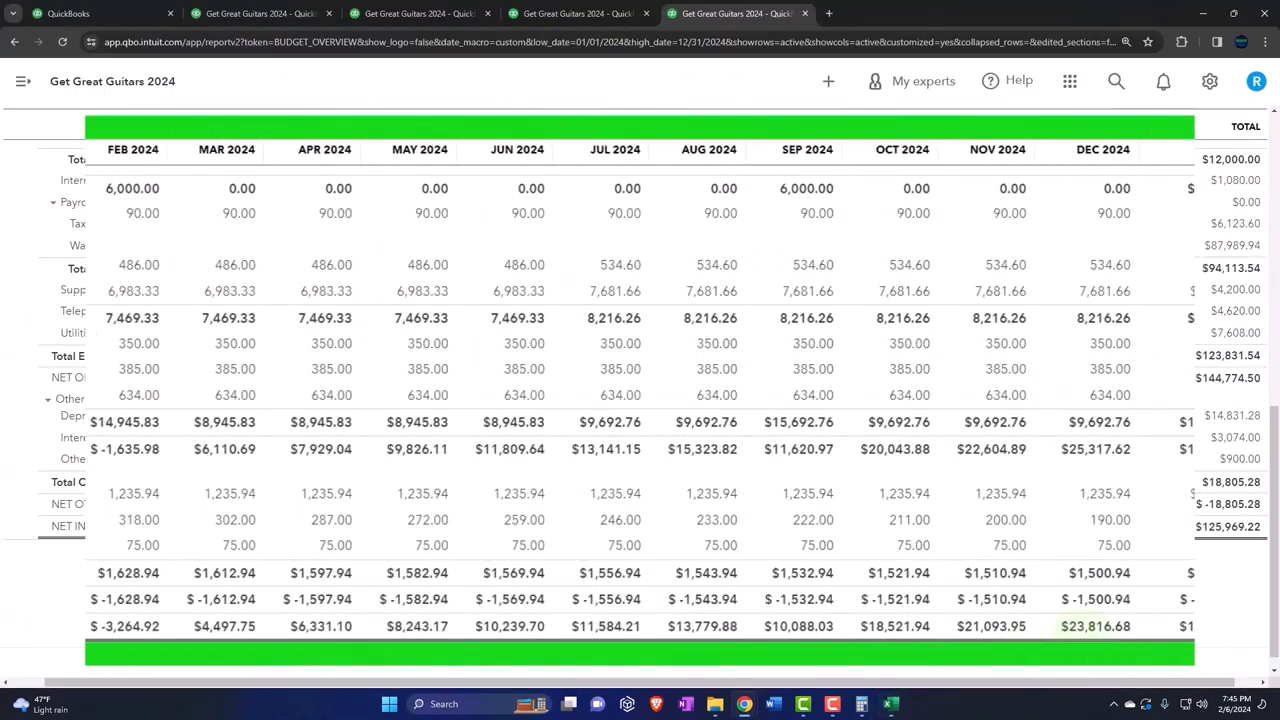
scroll(left, 3)
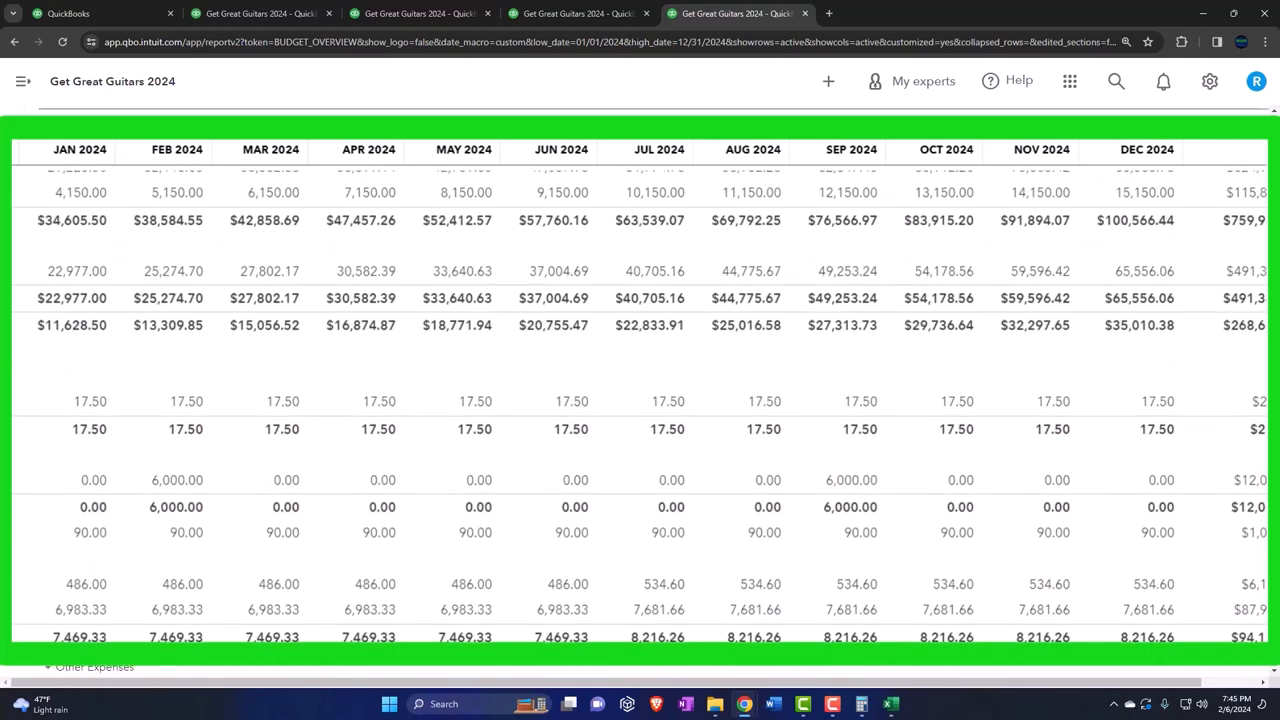
scroll(up, 3)
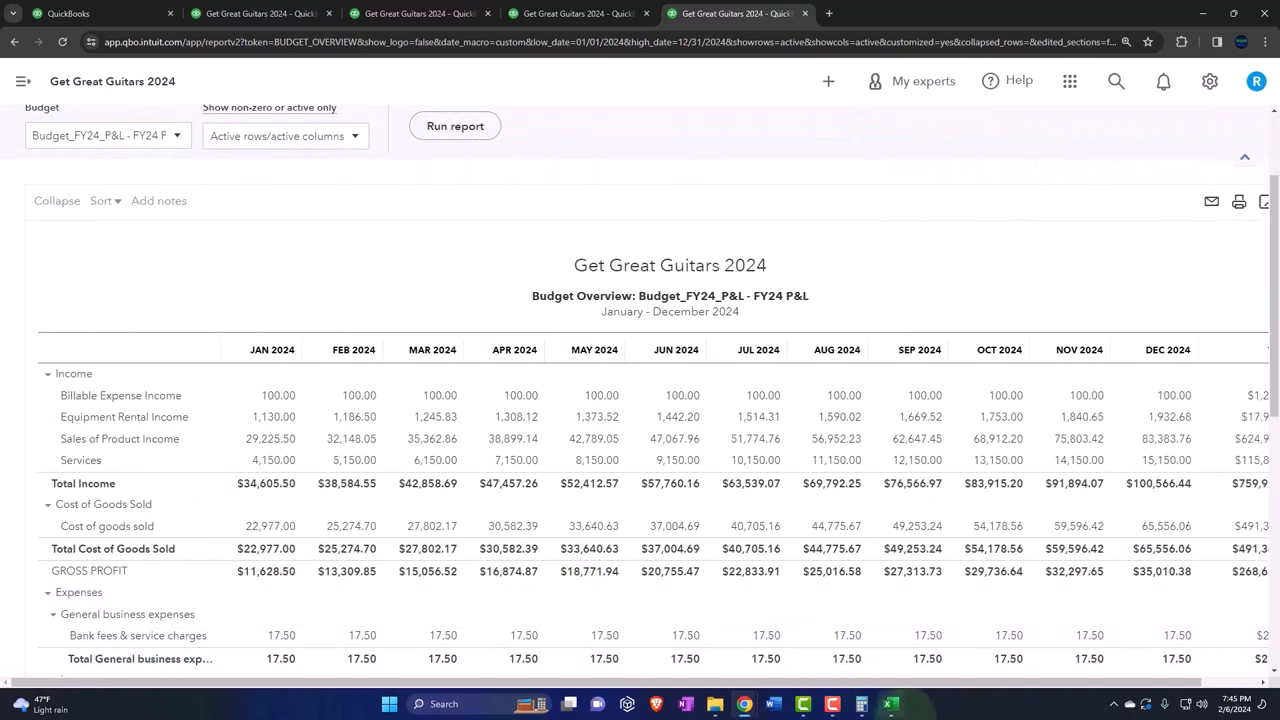
Switch to the Excel budget workbook to view its 125,970 Net Income total
click(888, 704)
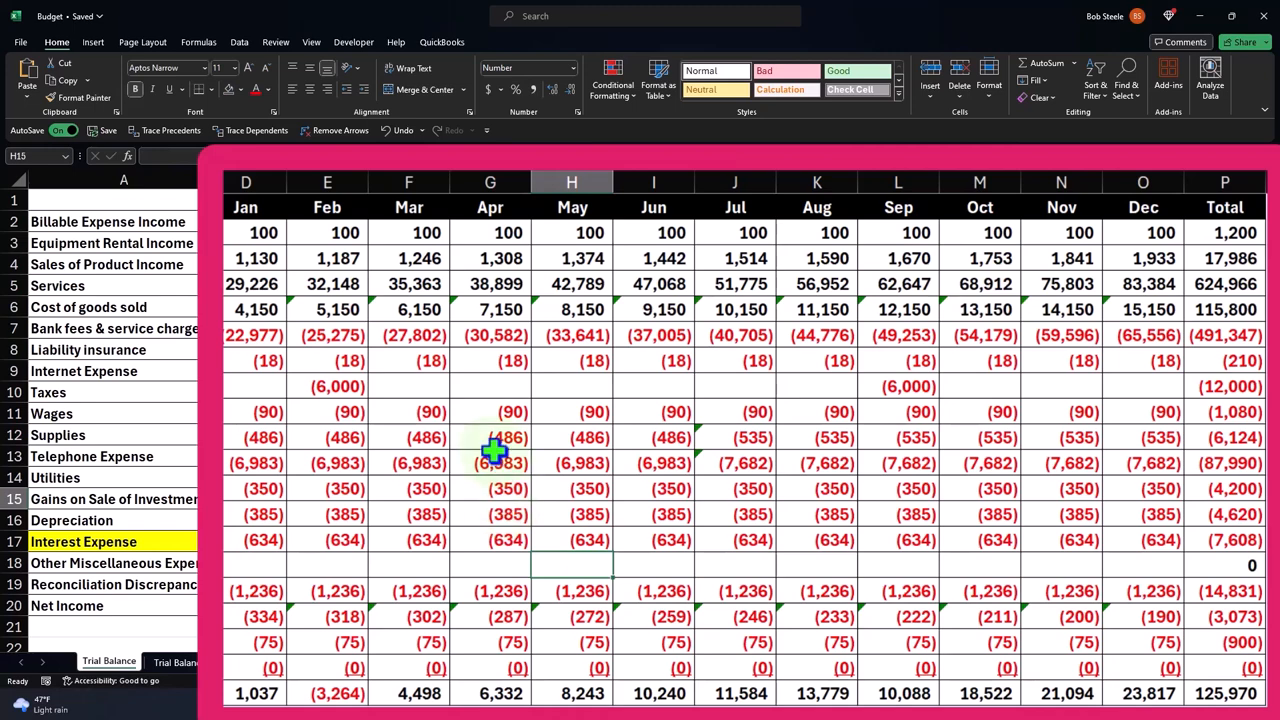
mouse_move(472, 381)
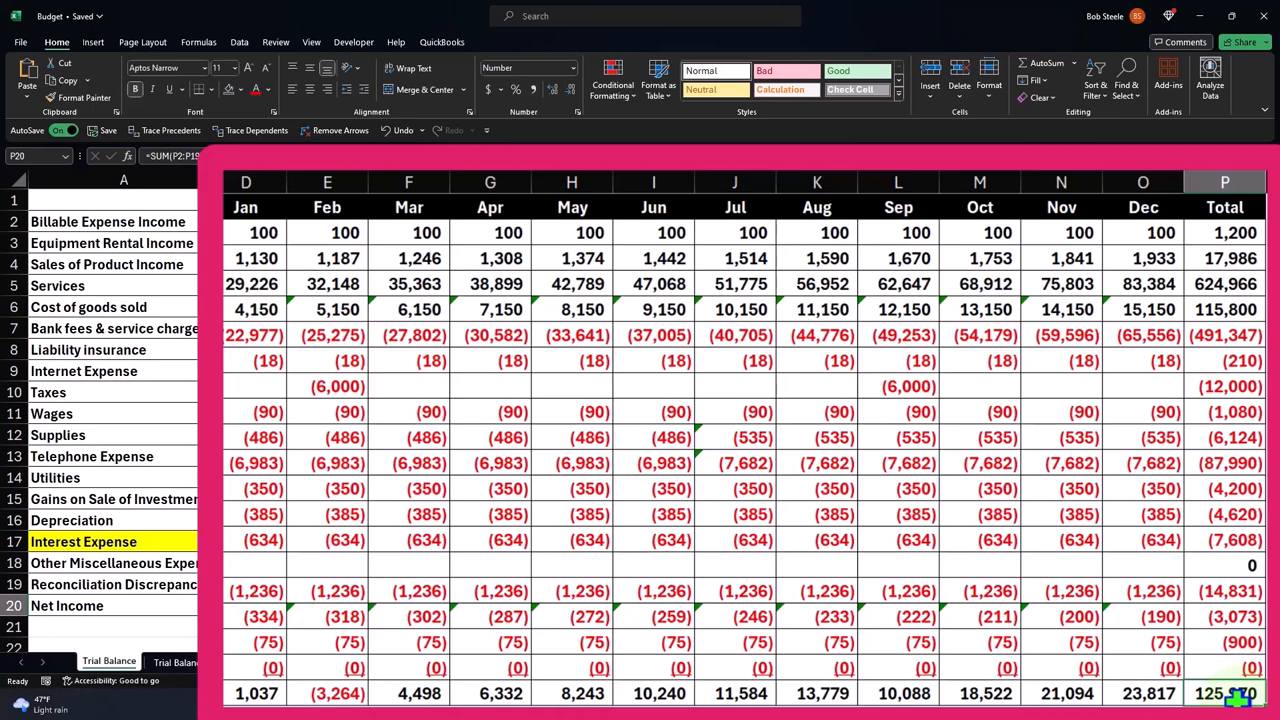
mouse_move(1213, 578)
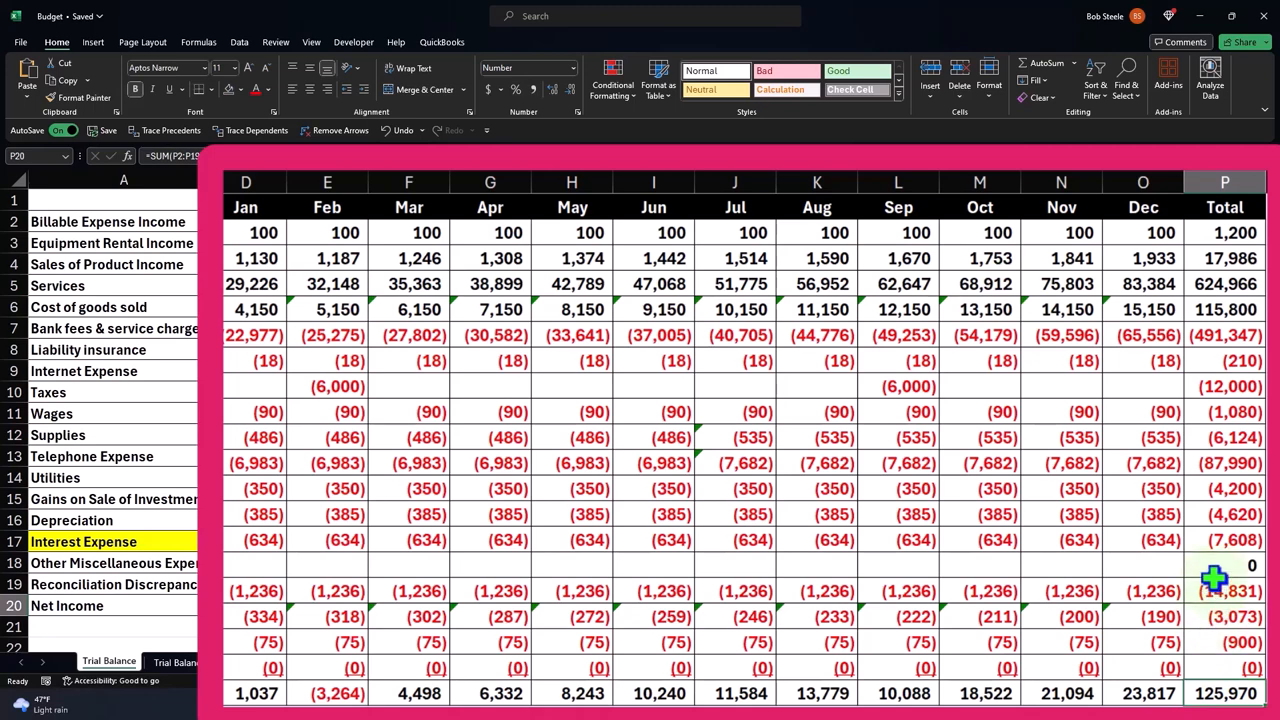
mouse_move(1181, 580)
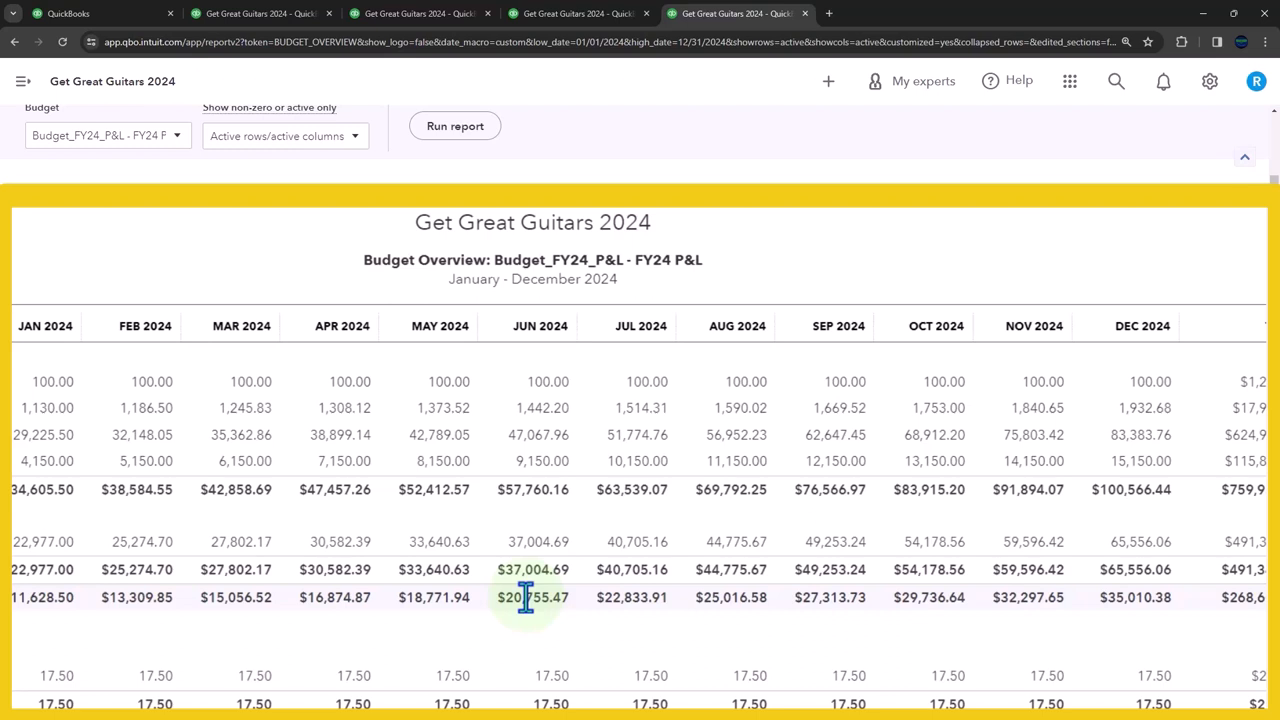
mouse_move(528, 570)
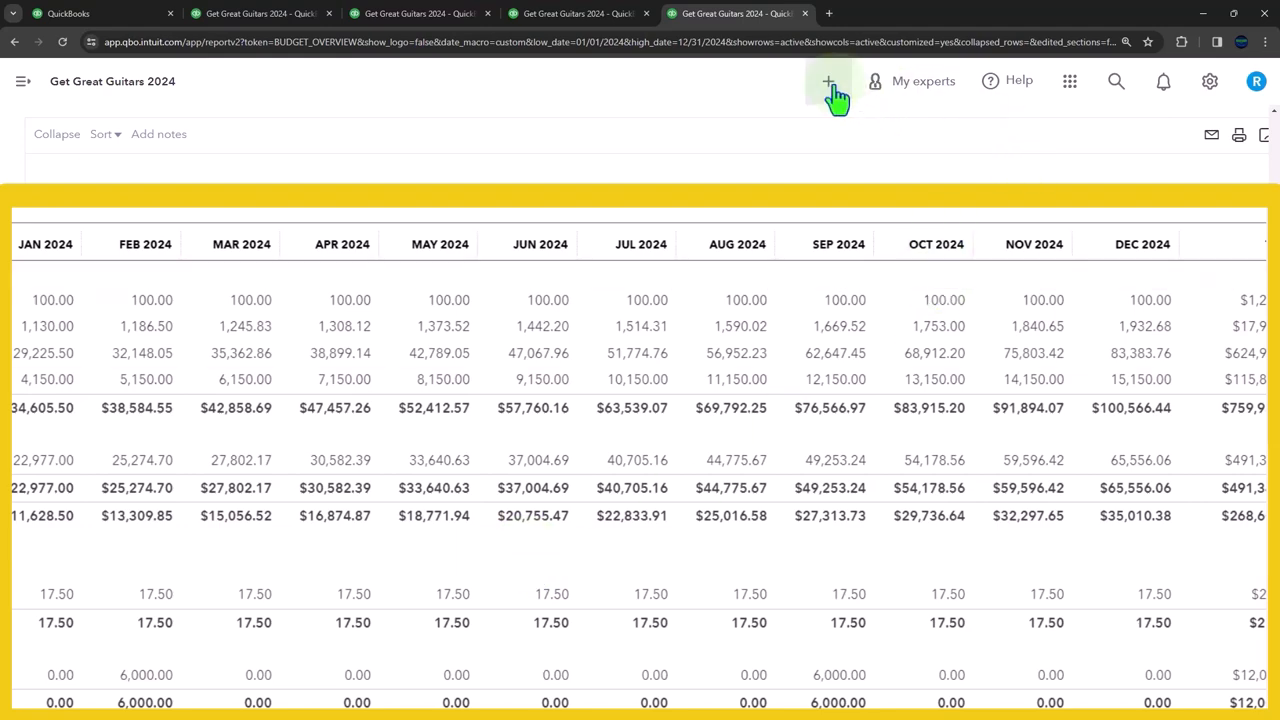
Return to the Budget Overview report tab and scroll back up to the income rows
click(828, 81)
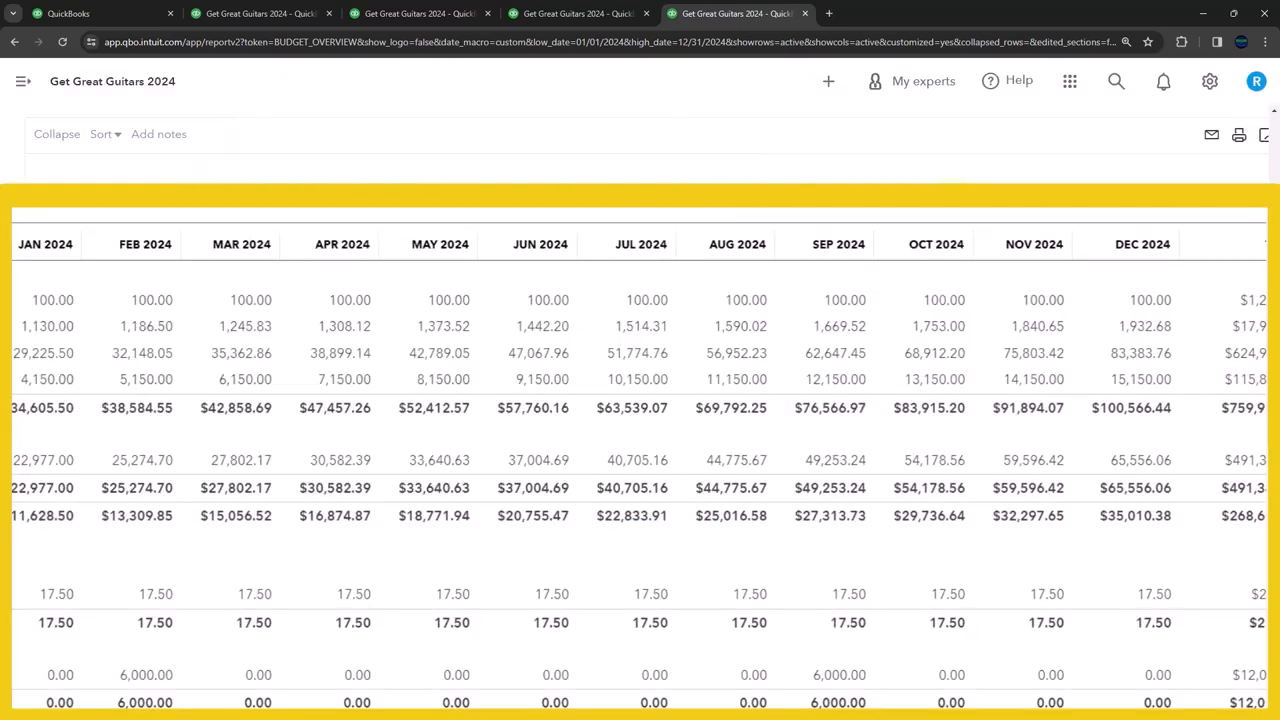
mouse_move(875, 320)
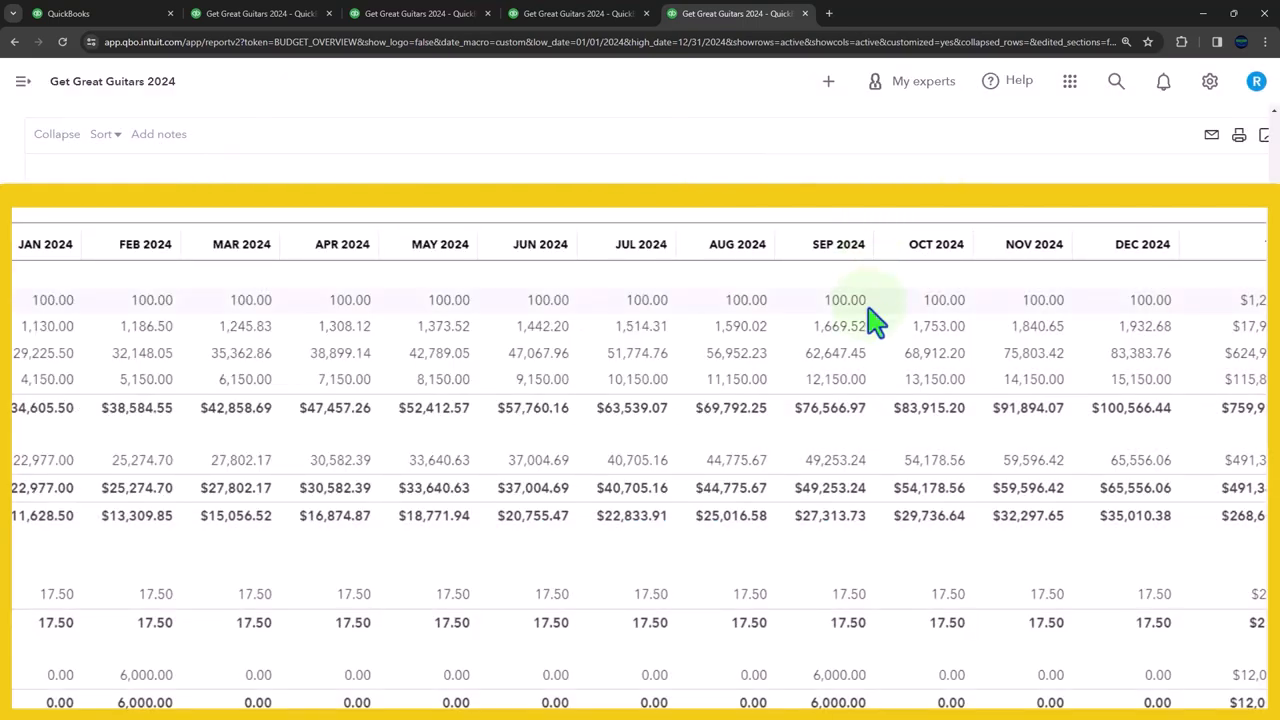
scroll(up, 3)
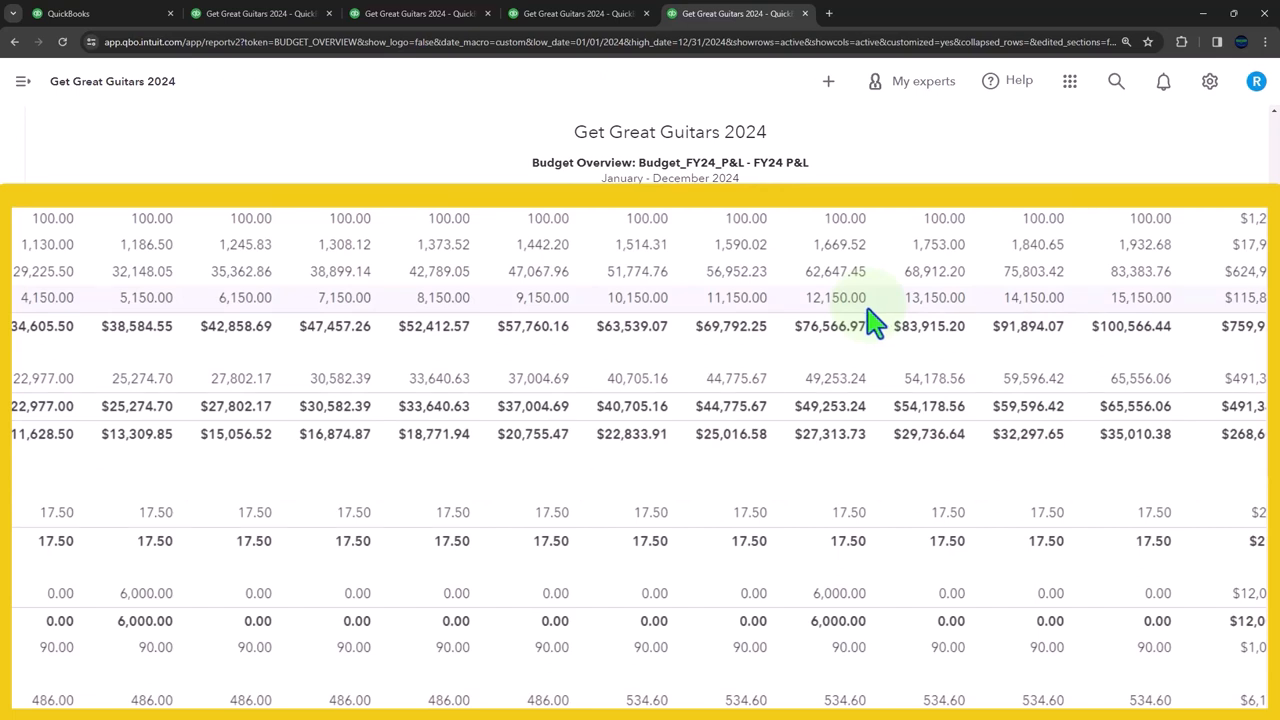
mouse_move(700, 268)
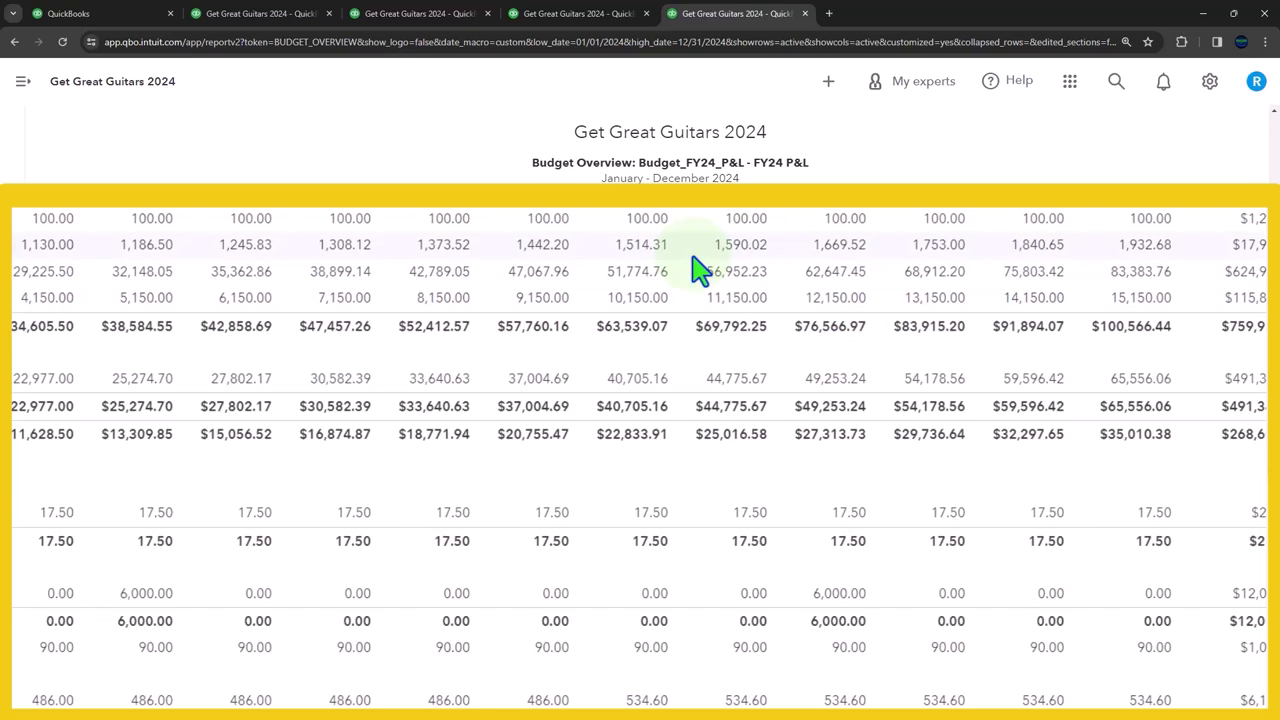